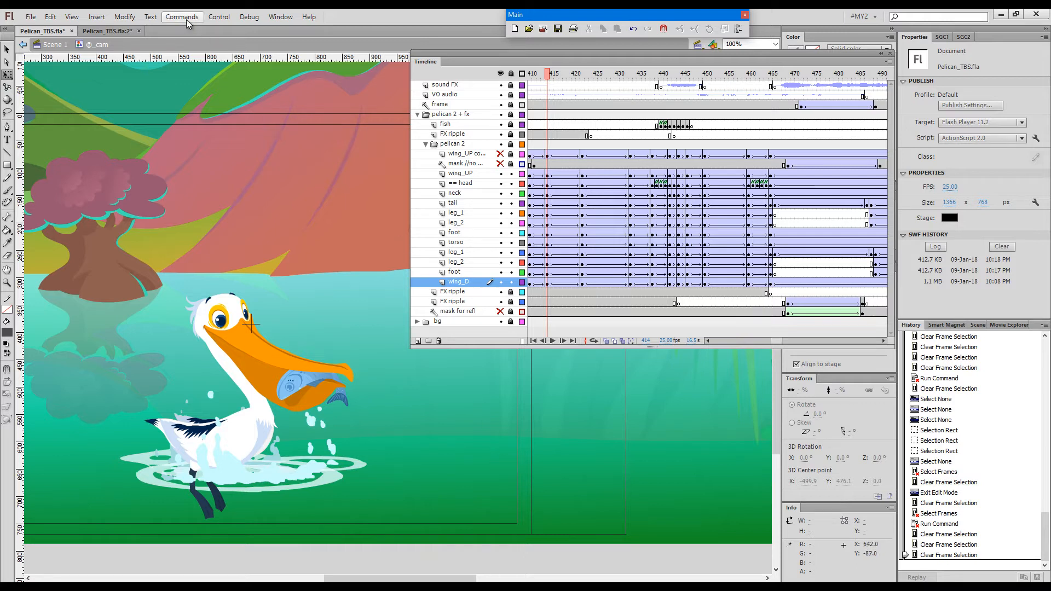
Open the EDAPT Help command list from the Commands menu.
click(182, 17)
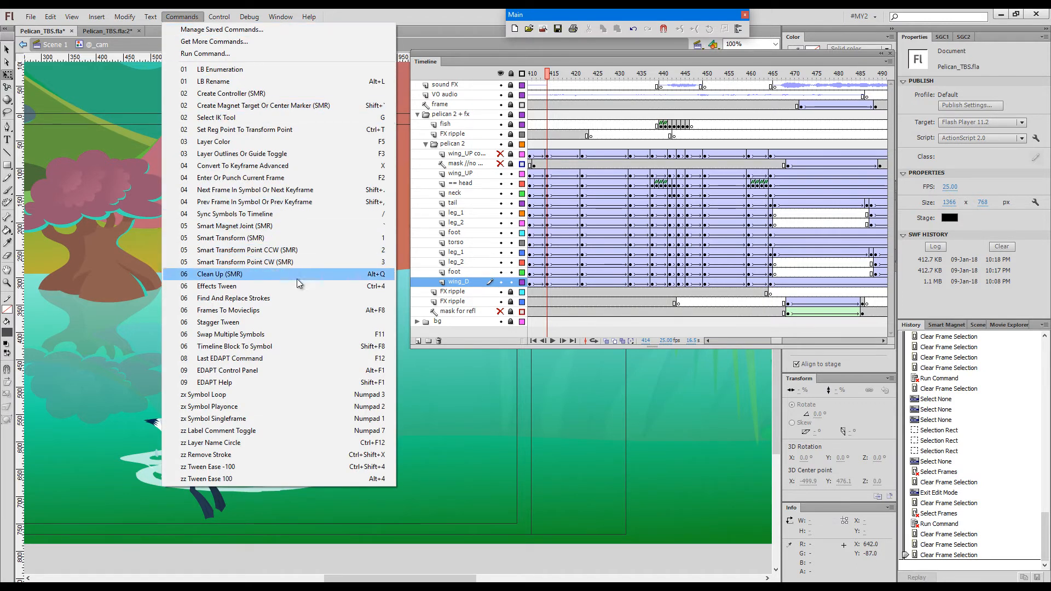
mouse_move(316, 346)
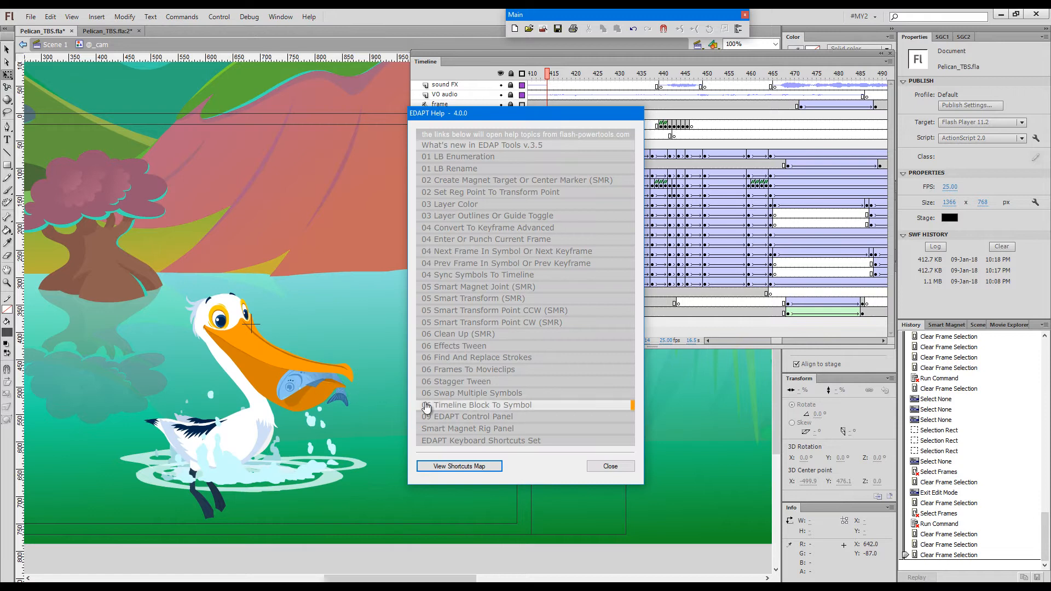
Open the Timeline Block To Symbol help page in Opera and scroll through it.
click(482, 405)
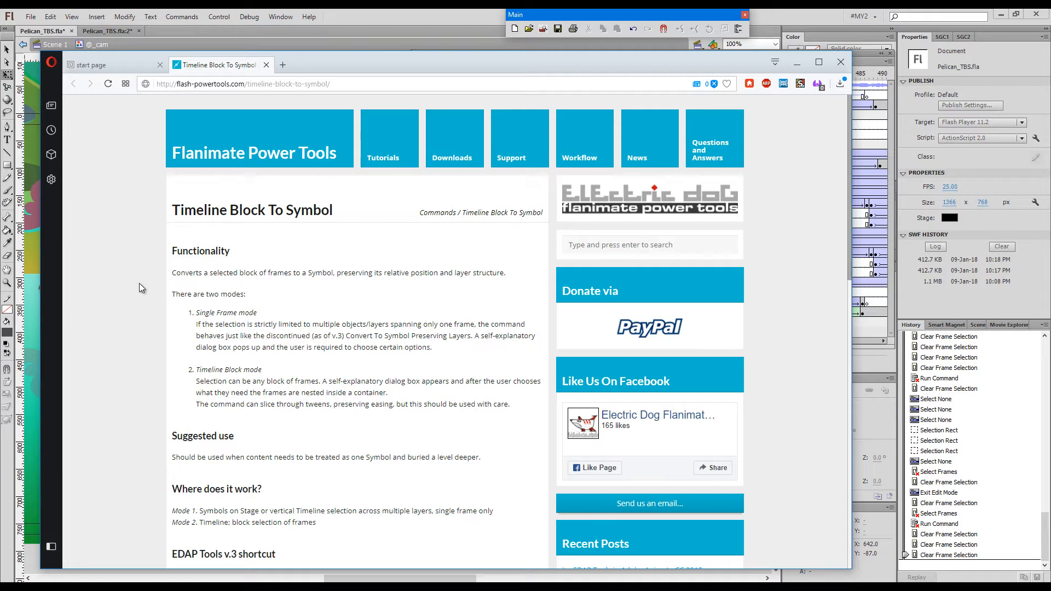
scroll(down, 3)
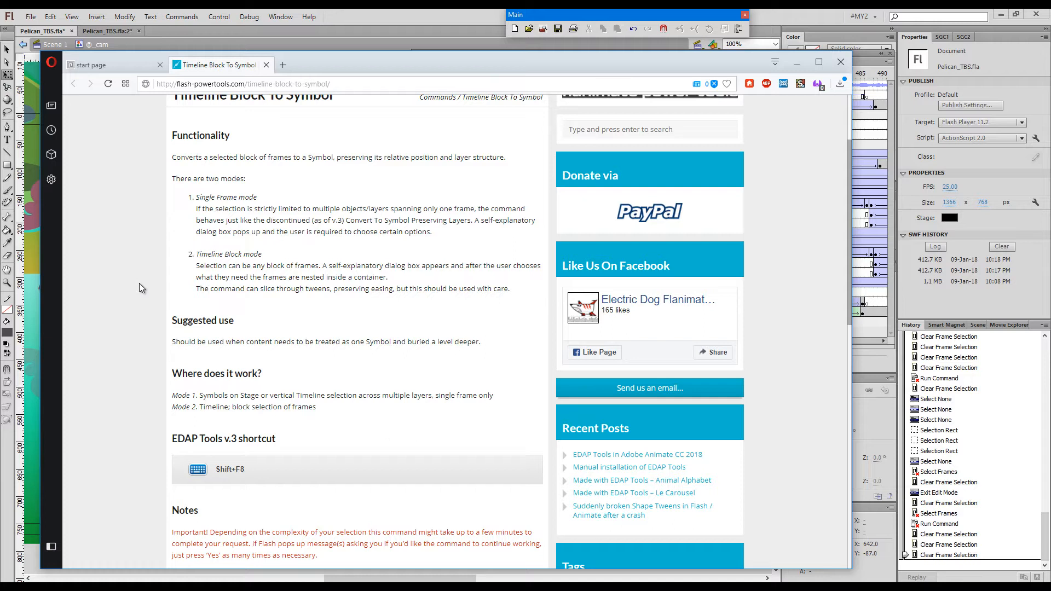
mouse_move(134, 227)
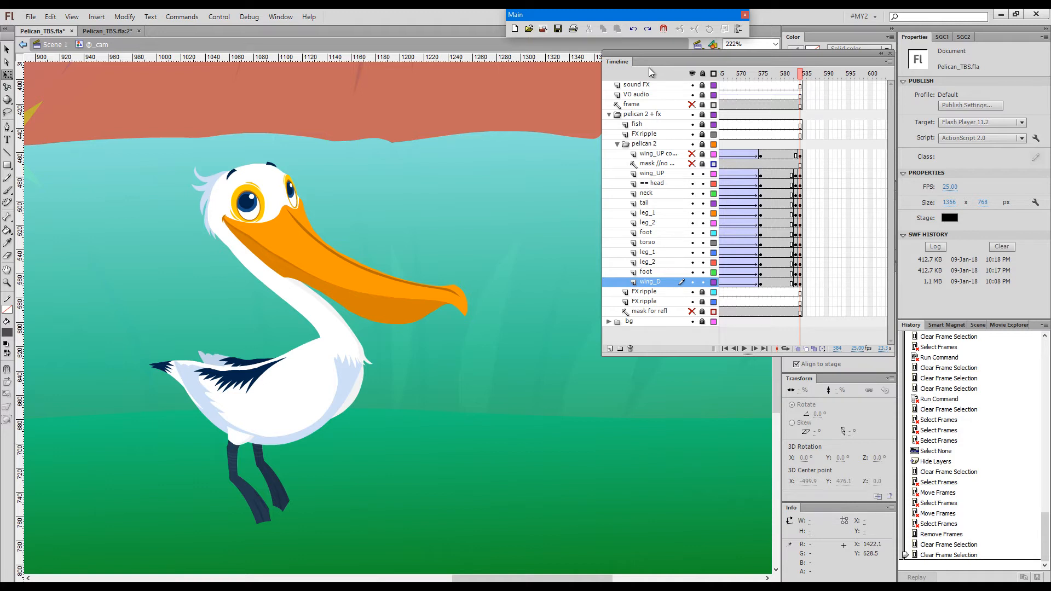
mouse_move(648, 72)
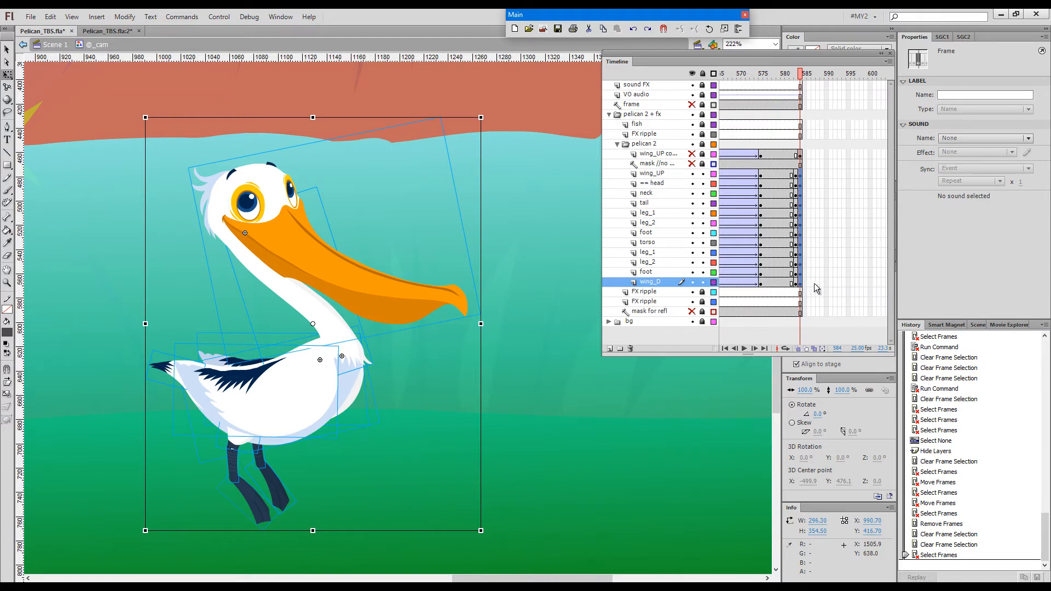
Convert the selected pelican frames into a graphic symbol named 'pelican_single_frame' with Shift+F8.
key(shift+F8)
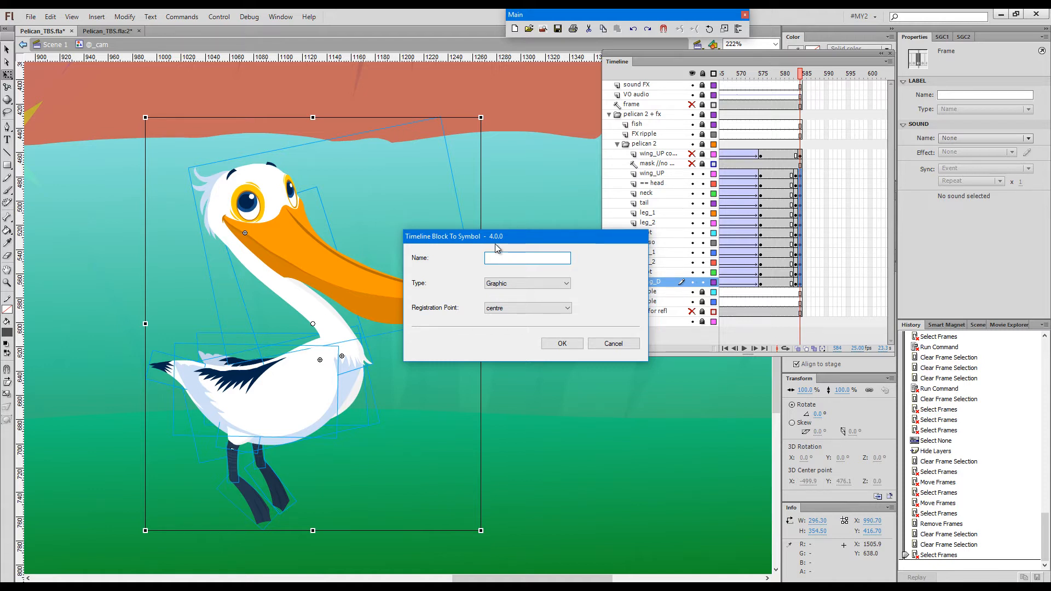
text(pelica)
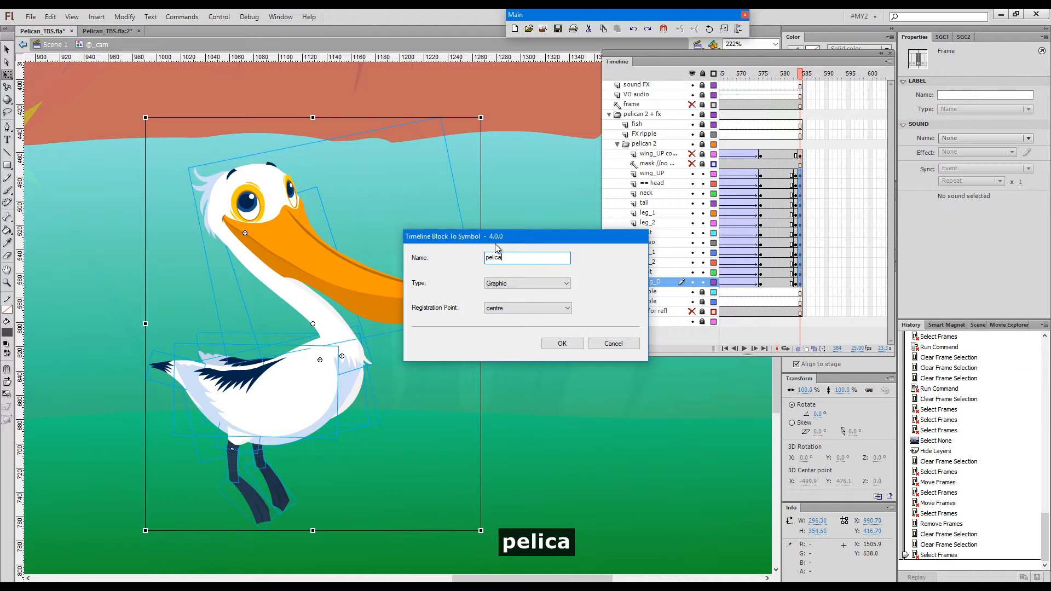
click(561, 343)
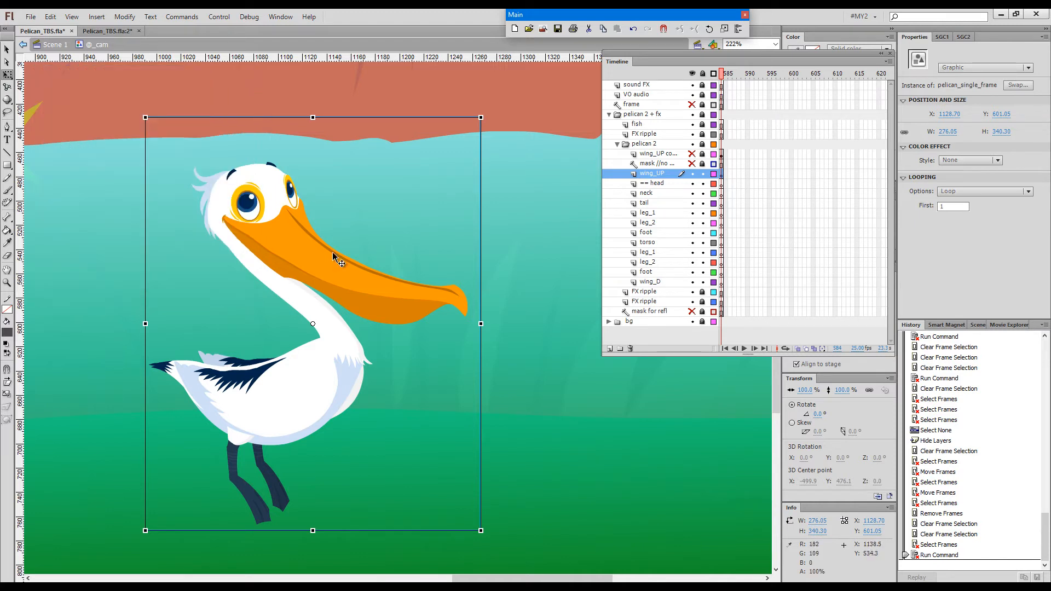
mouse_move(369, 302)
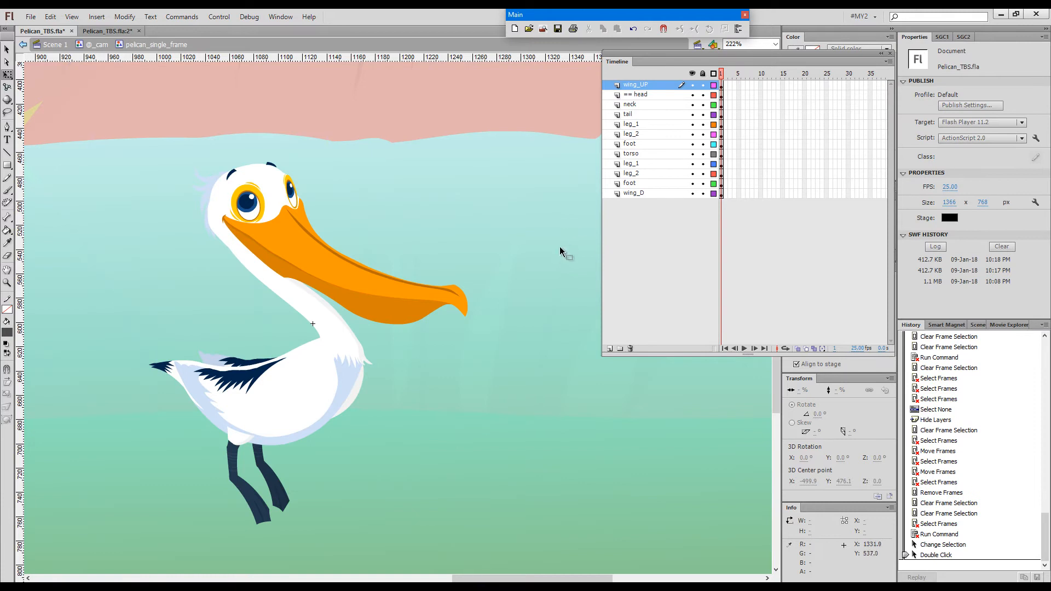
mouse_move(714, 73)
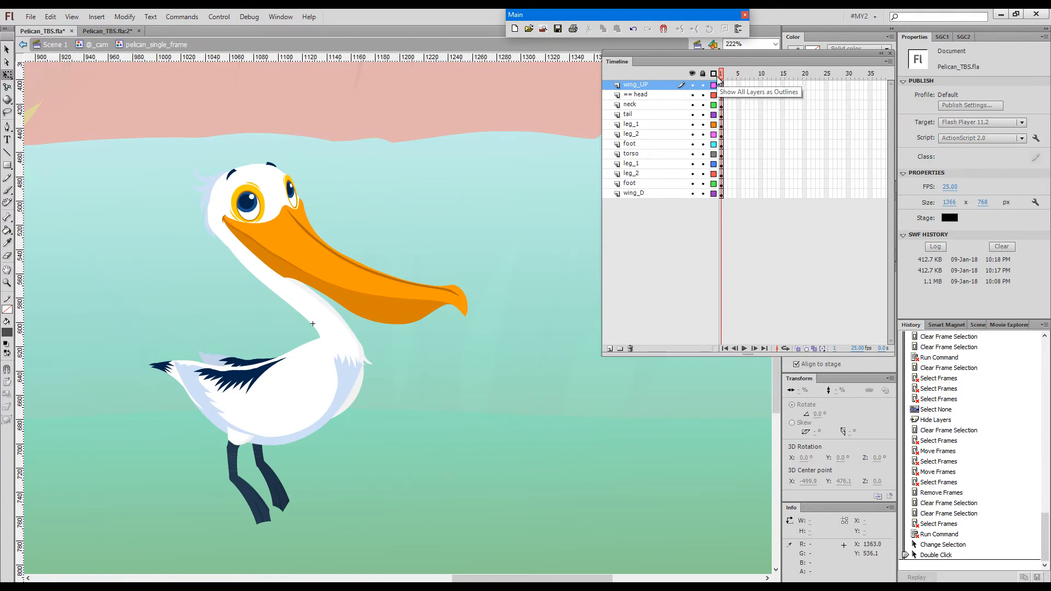
mouse_move(662, 93)
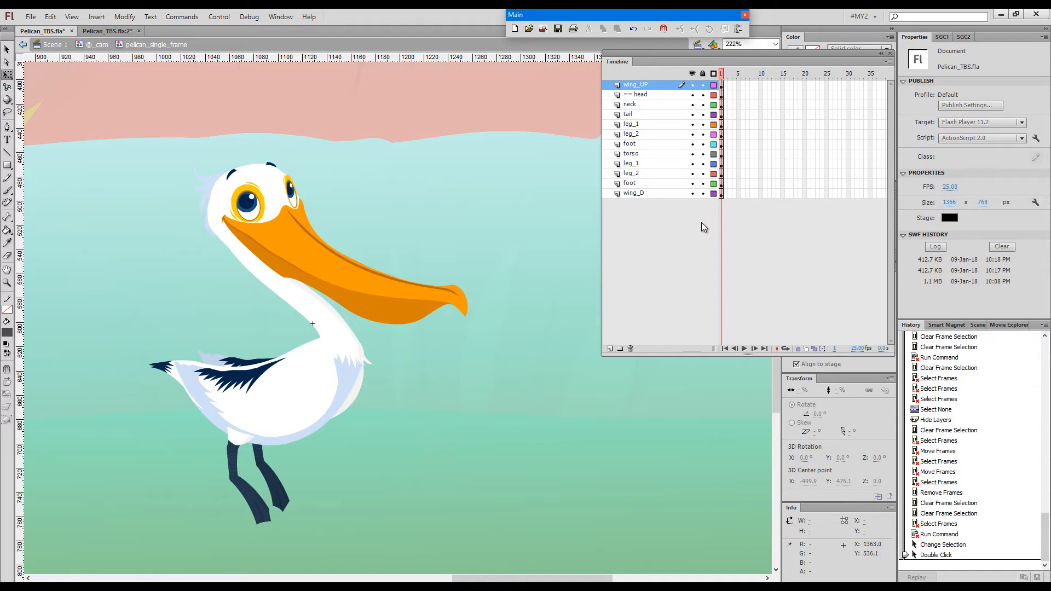
mouse_move(870, 90)
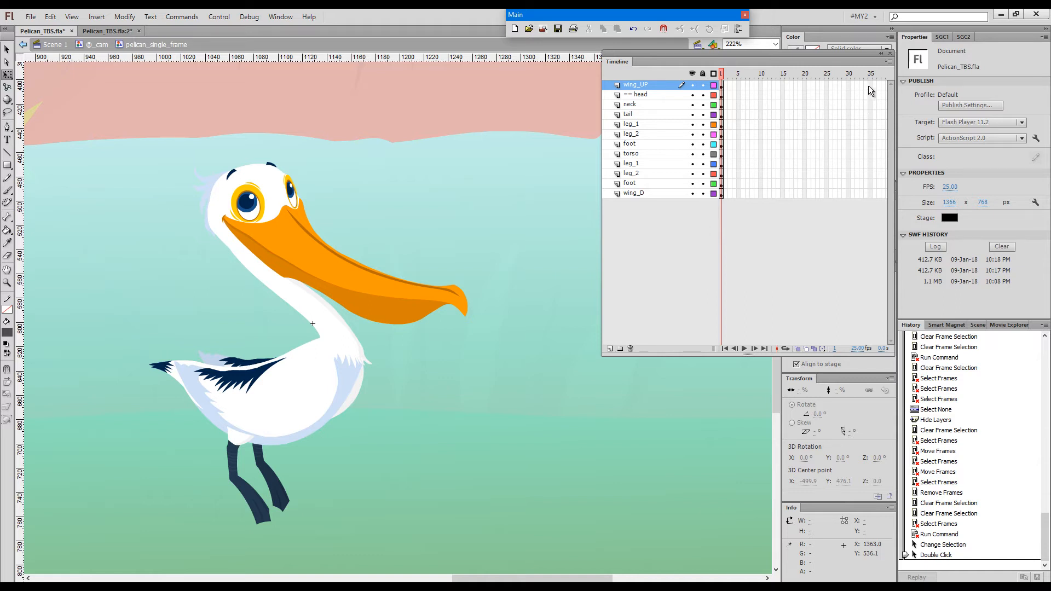
Extend all body-part layers inside pelican_single_frame to frame 35.
click(633, 193)
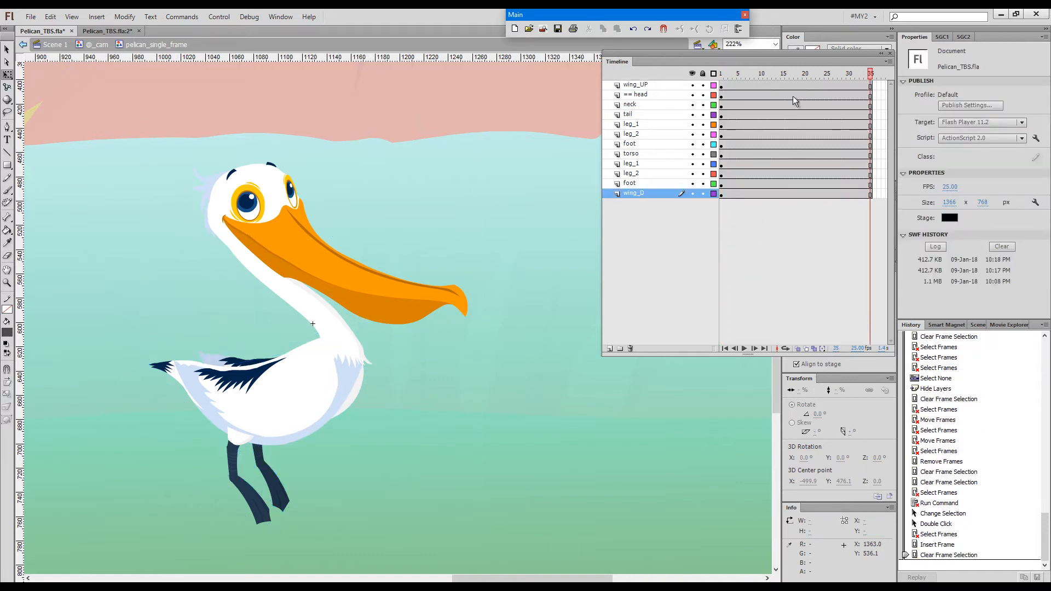
mouse_move(809, 108)
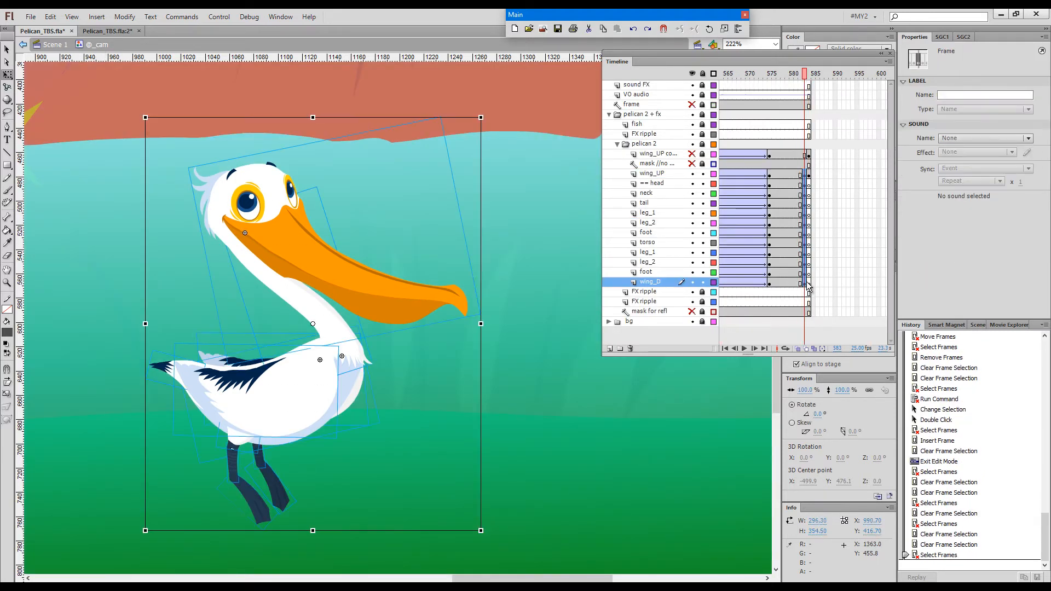
Convert the pelican pose to a symbol and distribute its parts onto separate layers.
key(F8)
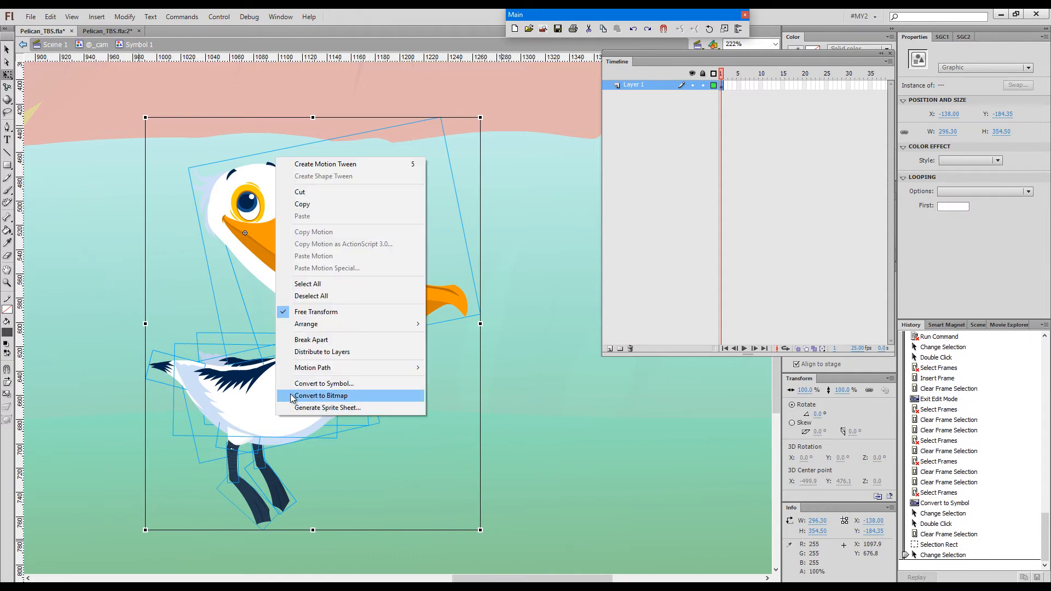
click(322, 352)
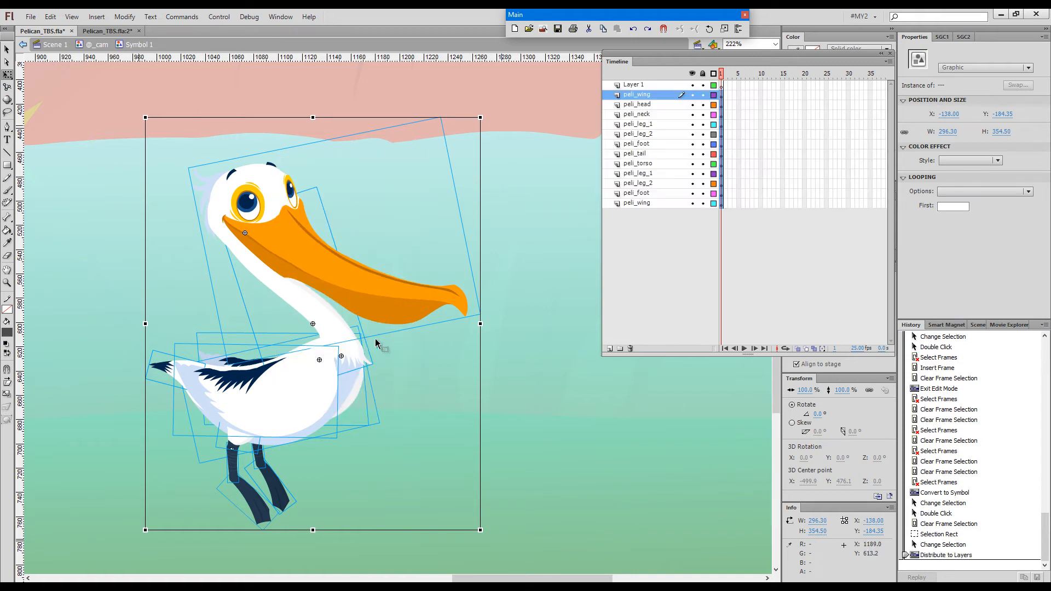
mouse_move(599, 323)
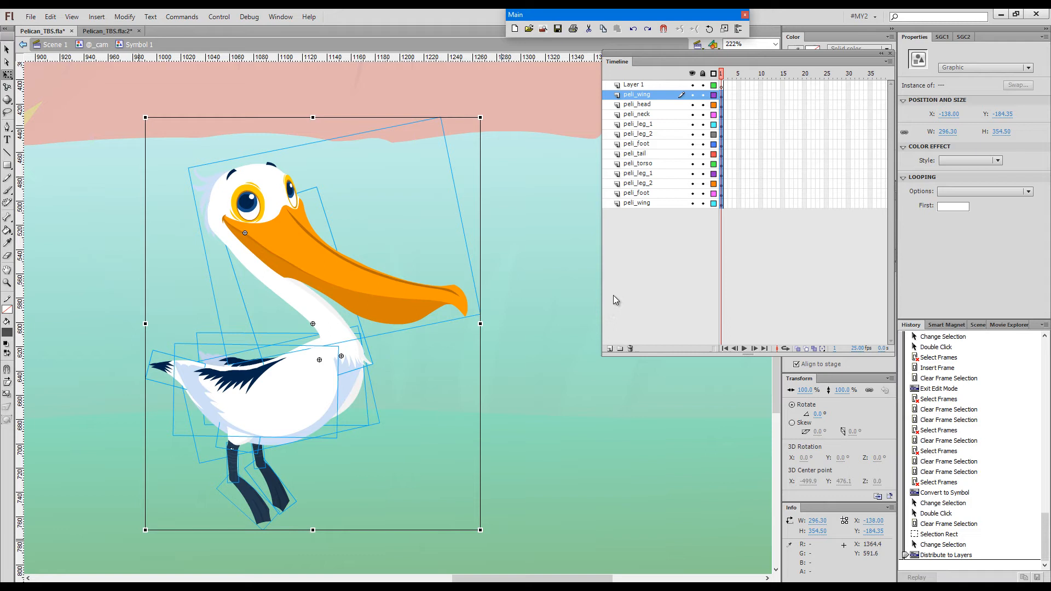
mouse_move(635, 301)
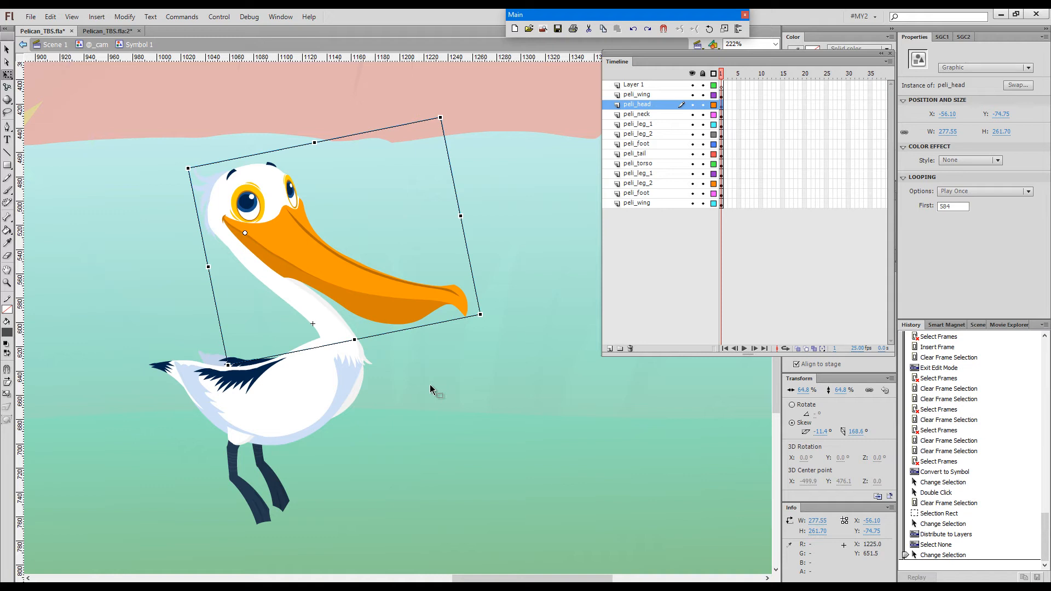
click(471, 408)
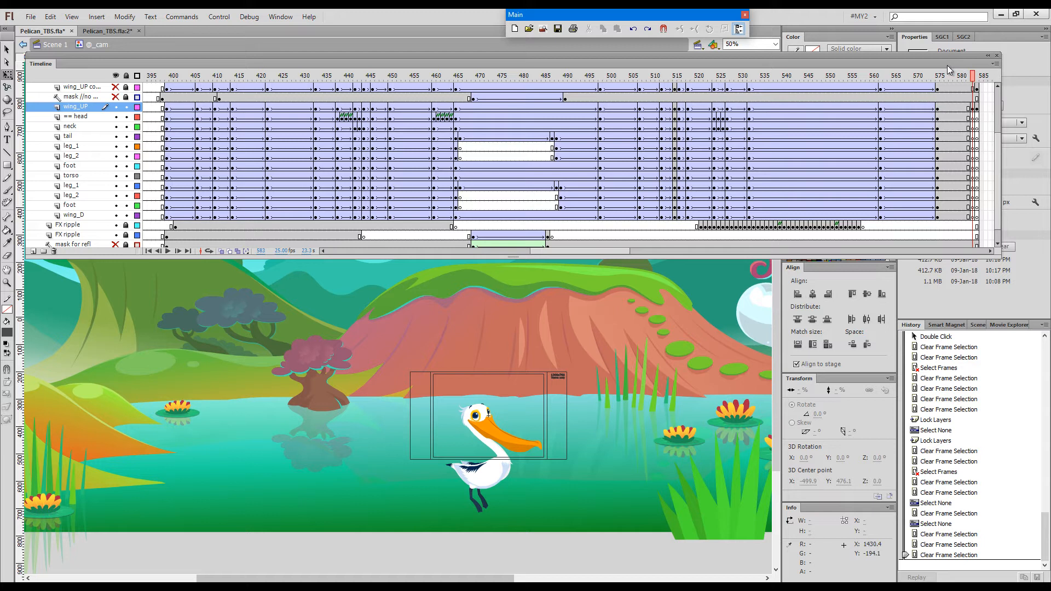
mouse_move(176, 219)
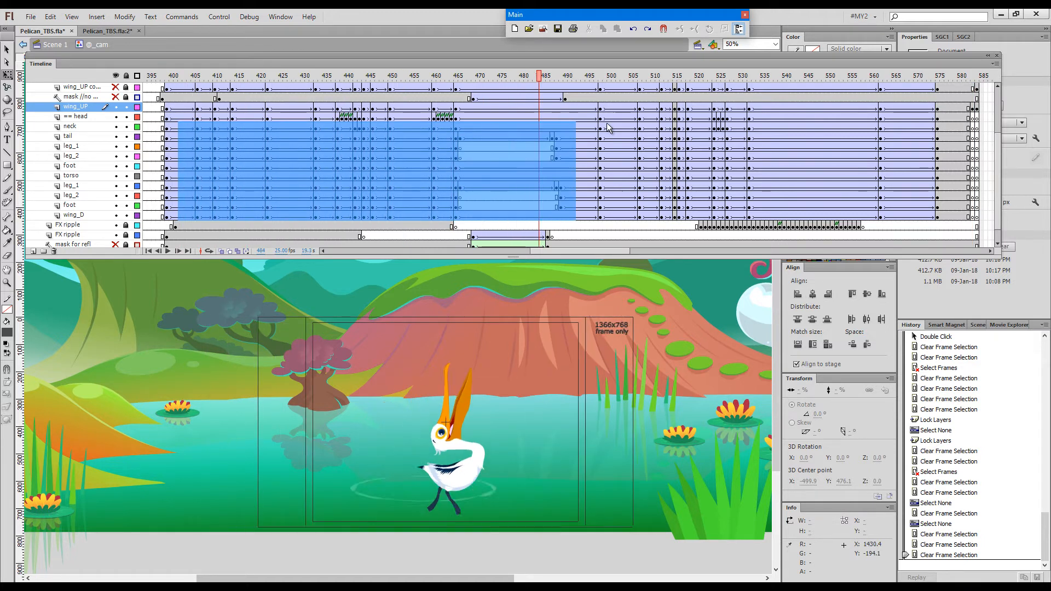
Clear the old selection and select the pelican frames from frame 395 to the end.
click(904, 75)
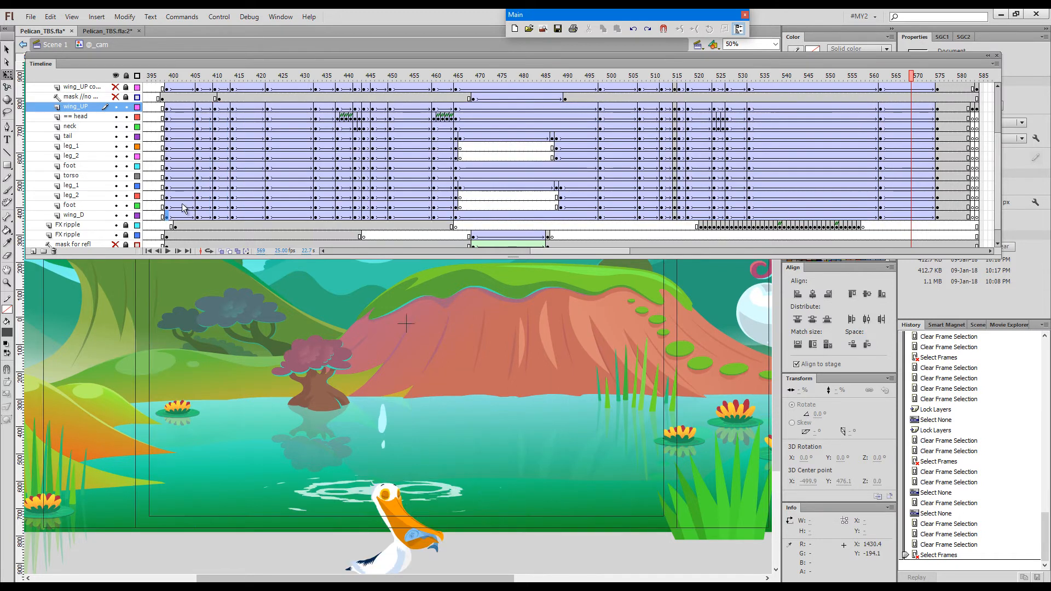
click(921, 75)
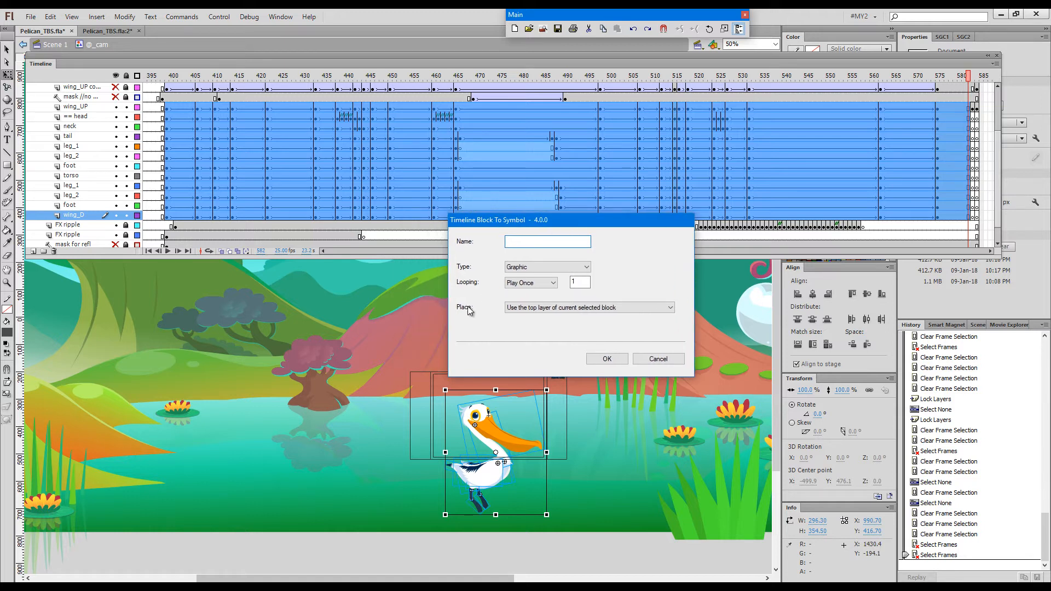
Name the frame-block symbol 'pelican_container' as a play-once graphic and confirm.
text(pelican_containe)
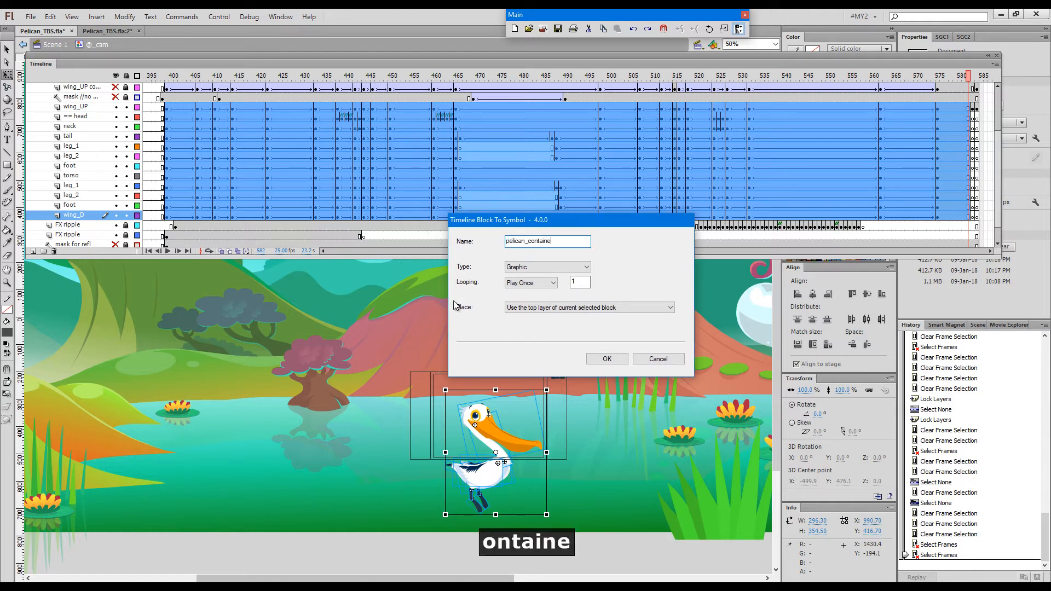
click(606, 358)
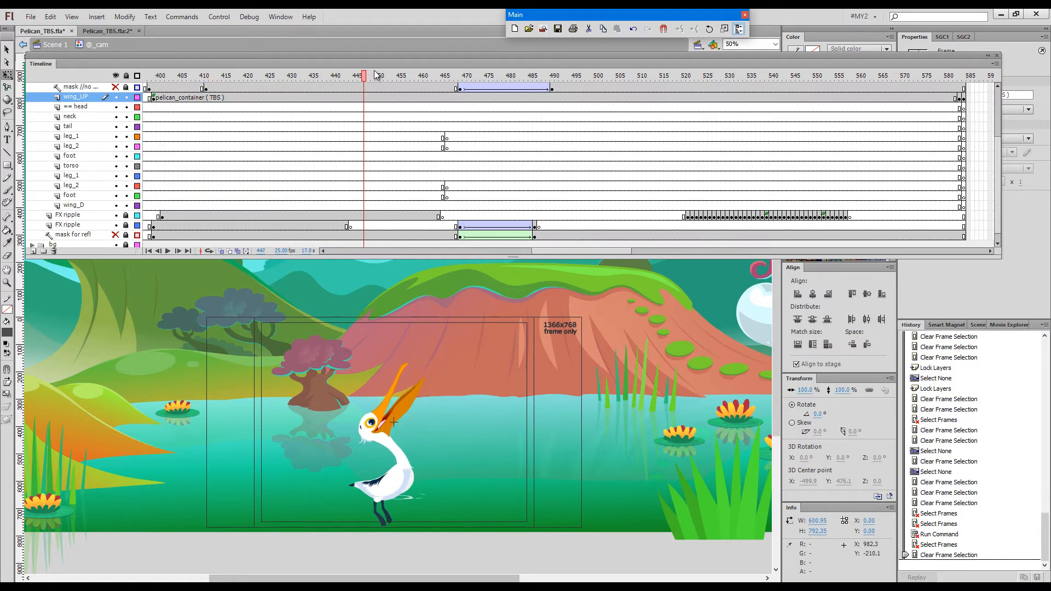
Delete the emptied body-part layers and rename the container layer 'pelican'.
click(630, 75)
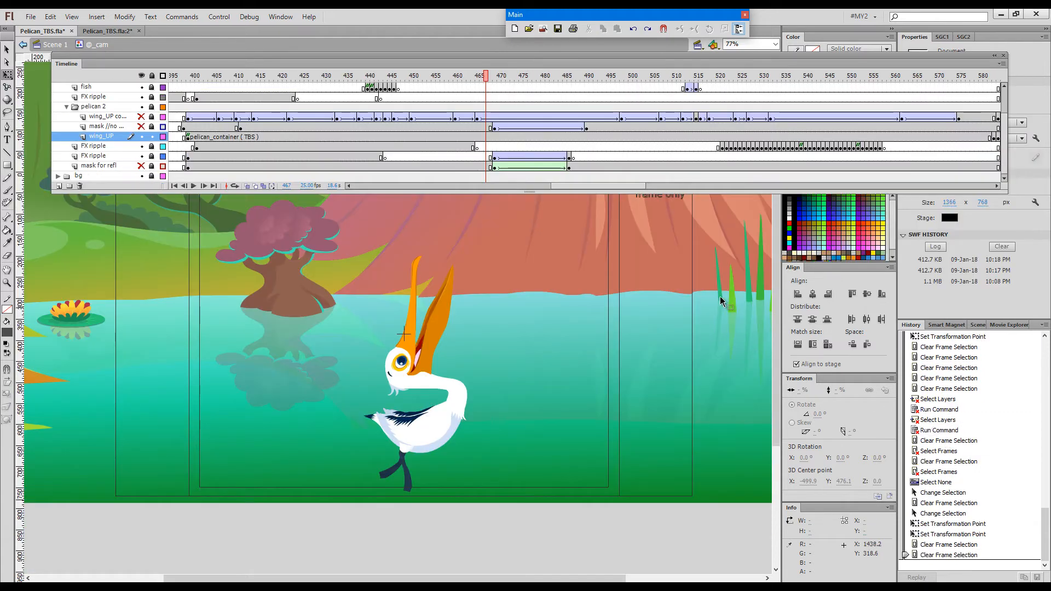
click(415, 369)
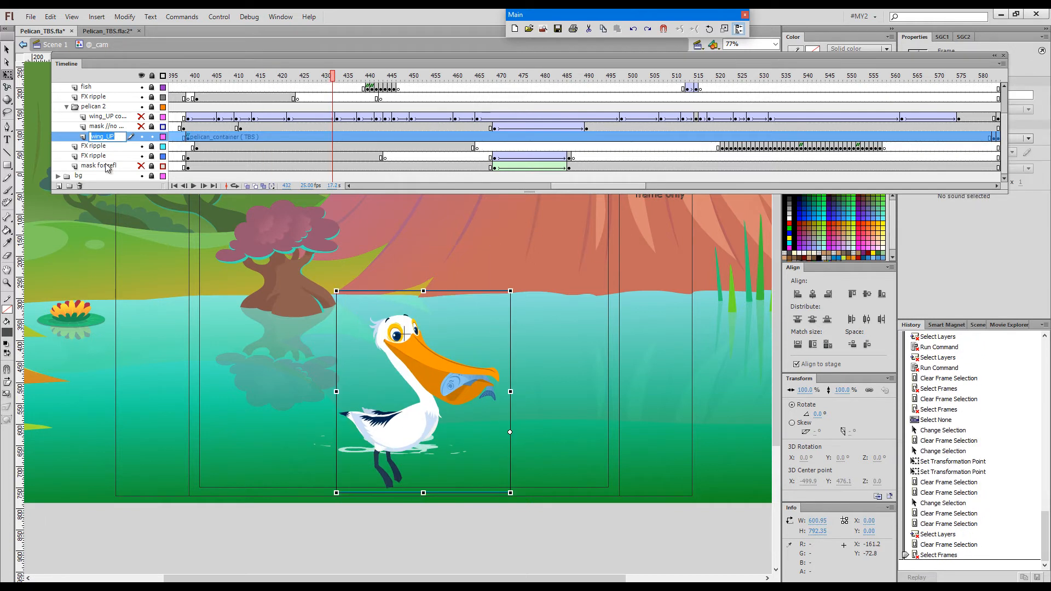
text(pelican)
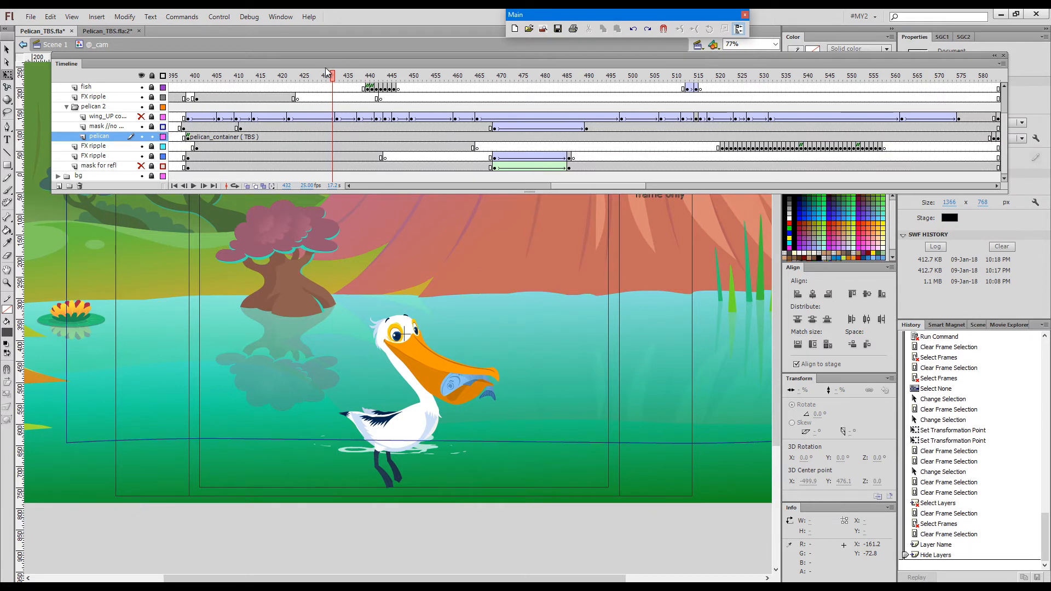
Duplicate the pelican layer so the copy can sit under the mask.
click(407, 75)
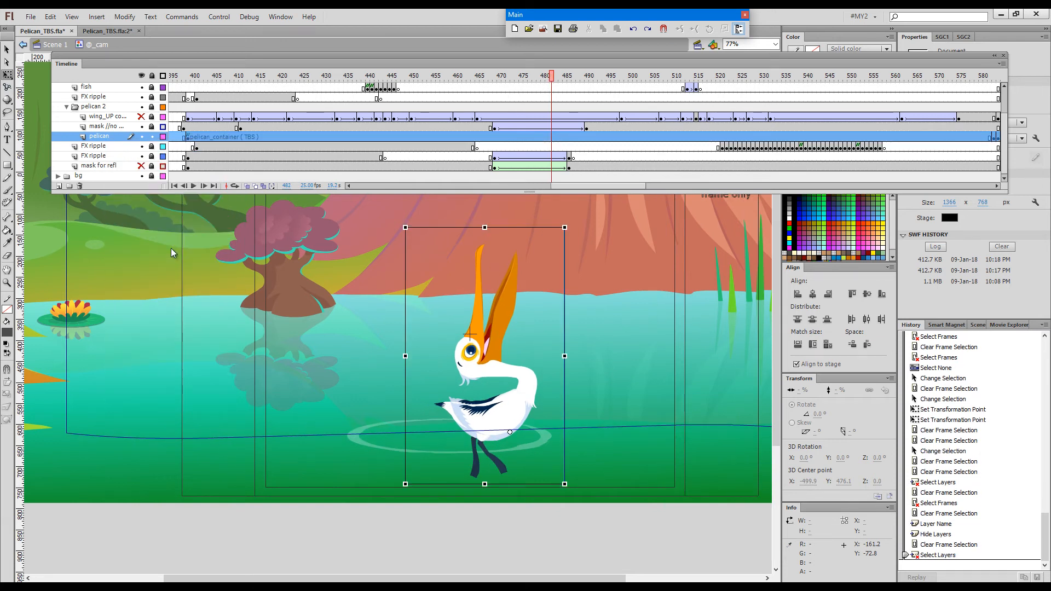
right_click(104, 126)
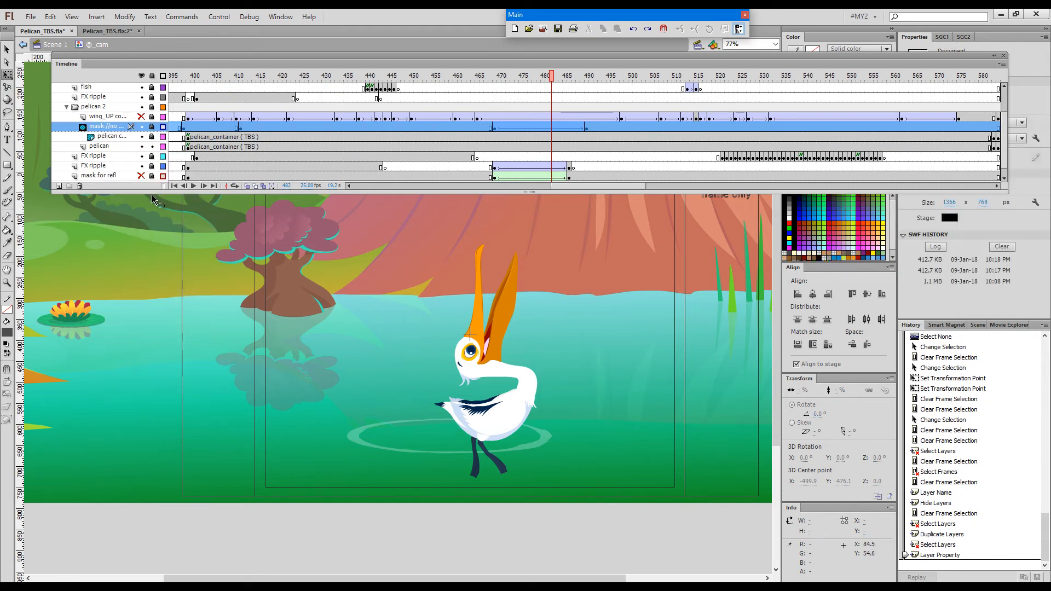
Tint the original pelican instance green at 38% strength.
click(99, 146)
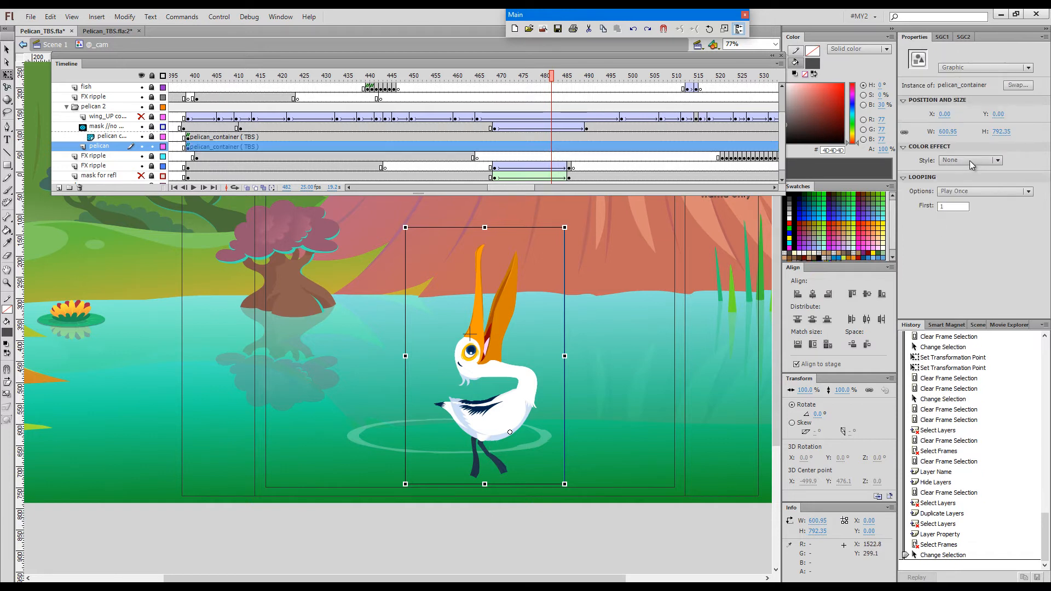
click(969, 159)
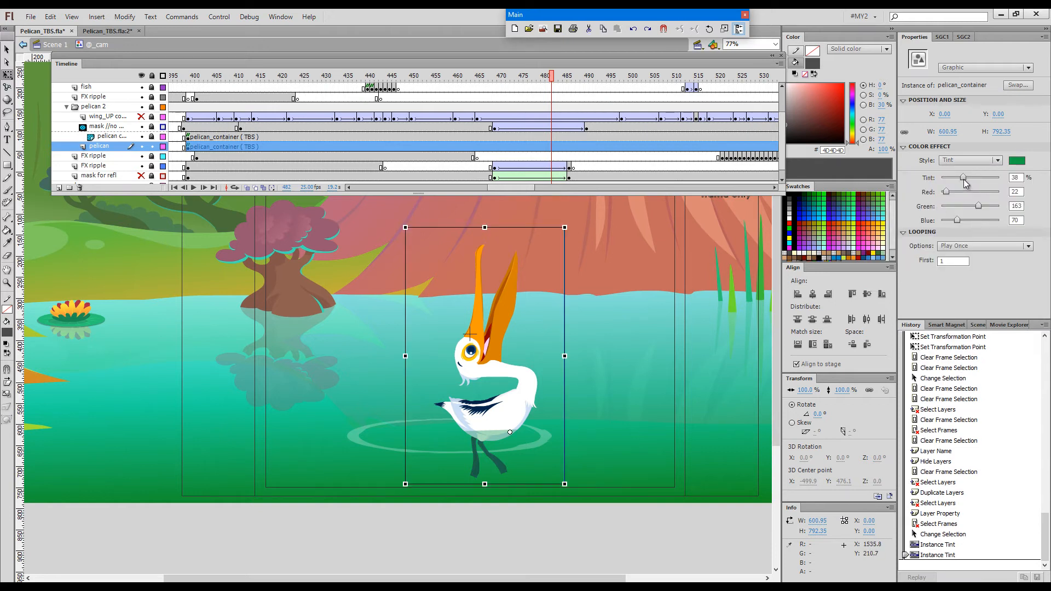
drag(967, 176, 979, 177)
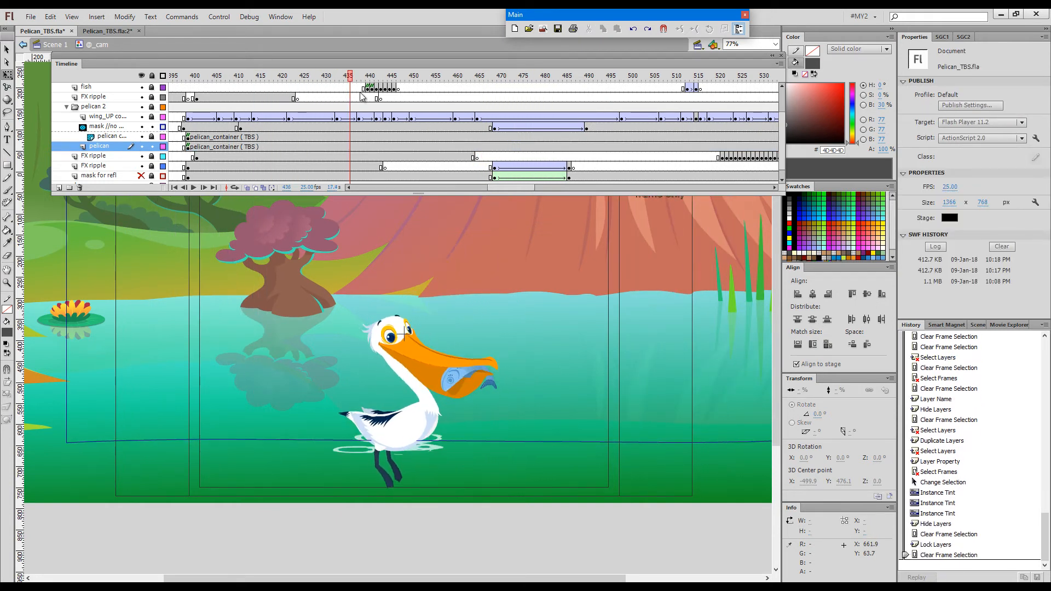
Hide the green-tinted pelican layer and inspect frames 507, 432, 478, 523 and 524.
click(445, 87)
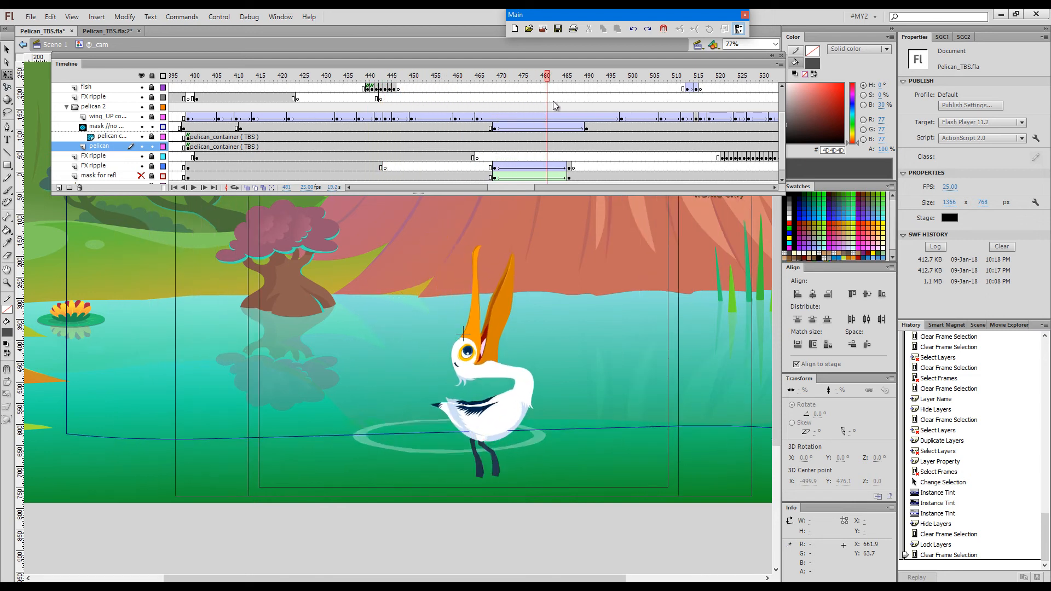
click(656, 75)
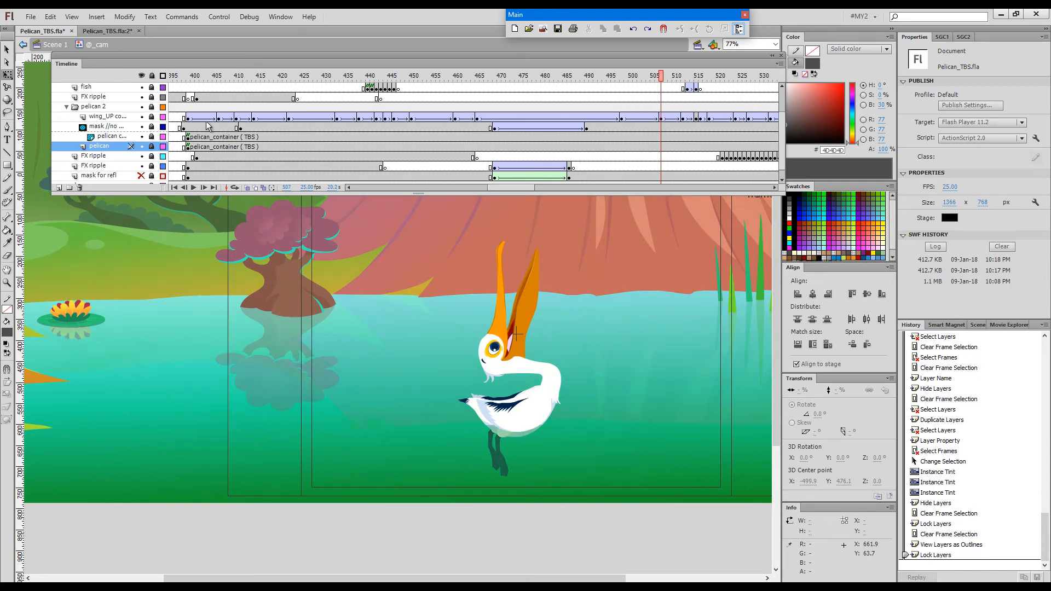
click(329, 75)
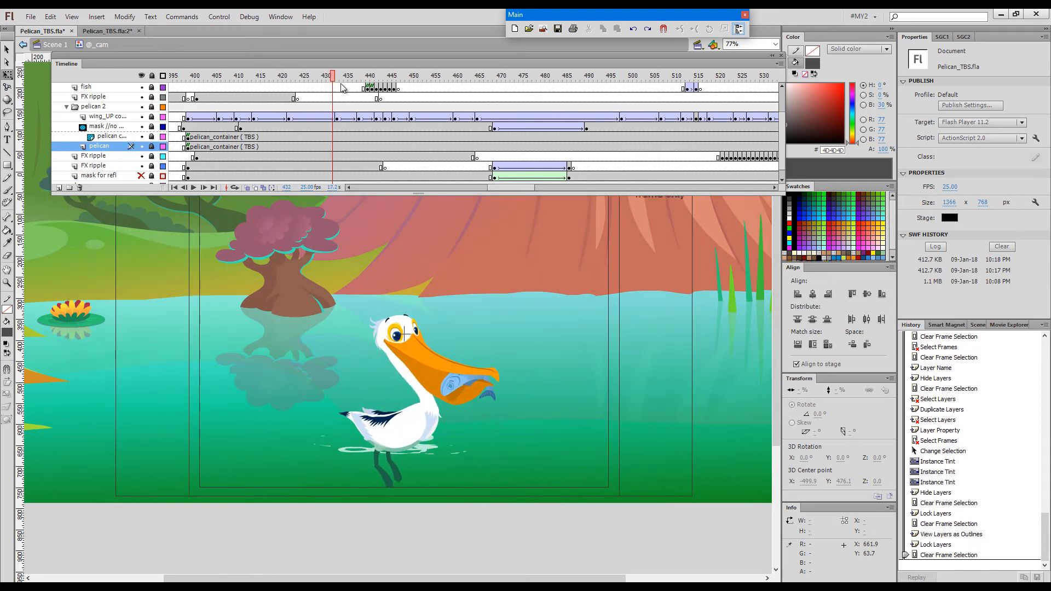
click(525, 75)
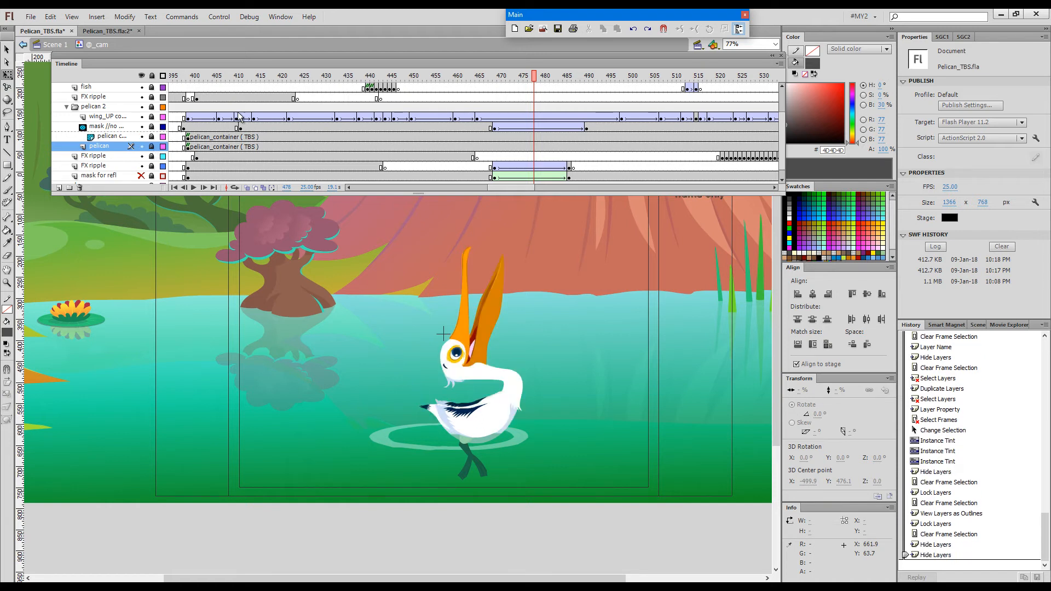
click(472, 75)
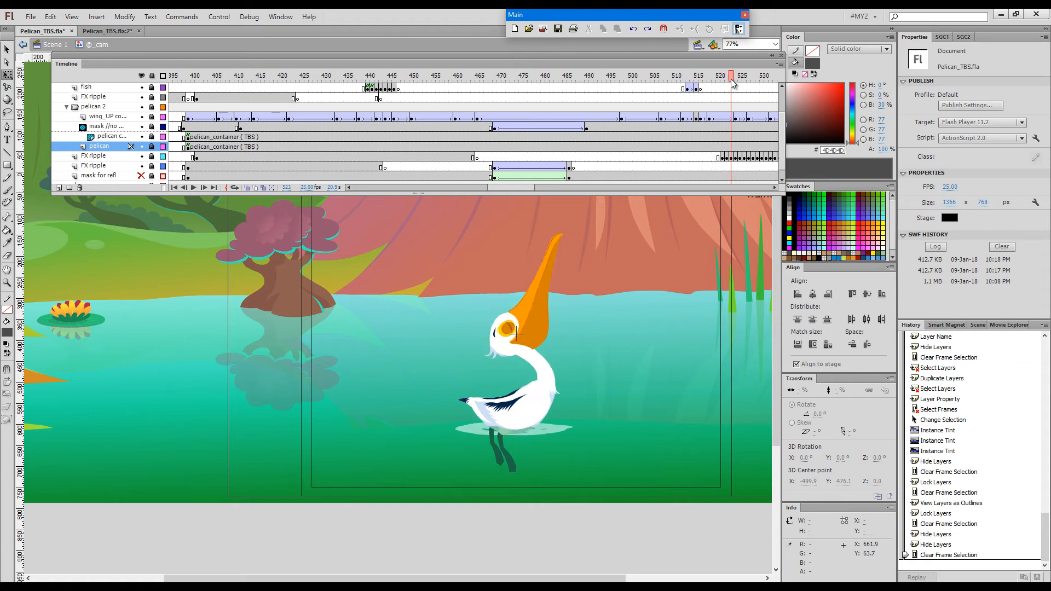
click(734, 75)
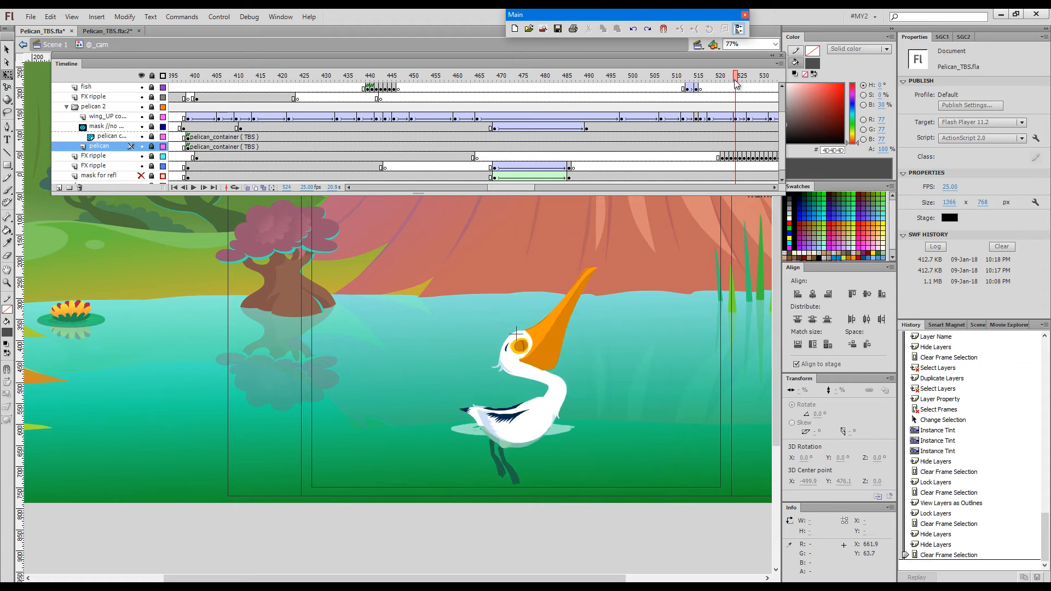
mouse_move(247, 162)
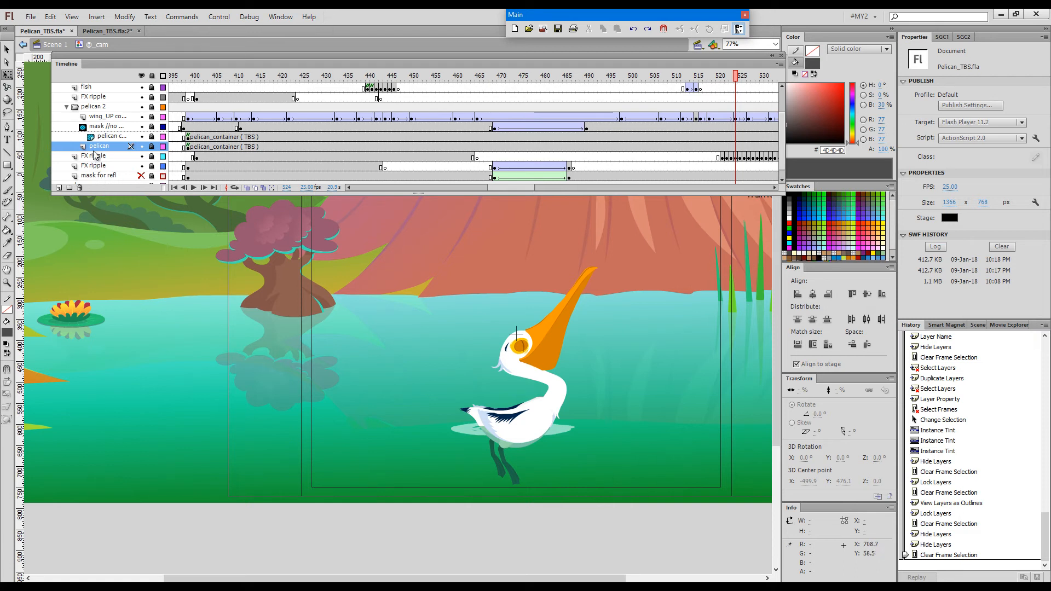
Duplicate the pelican layer, naming the layers 'pelican under' and 'reflection' below mask for refl.
right_click(99, 146)
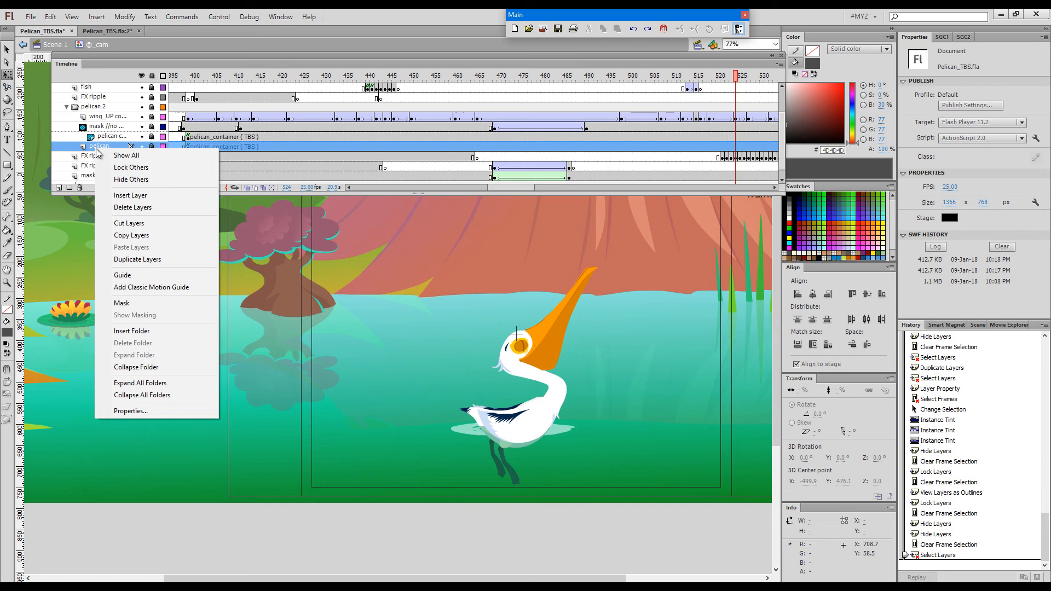
mouse_move(136, 260)
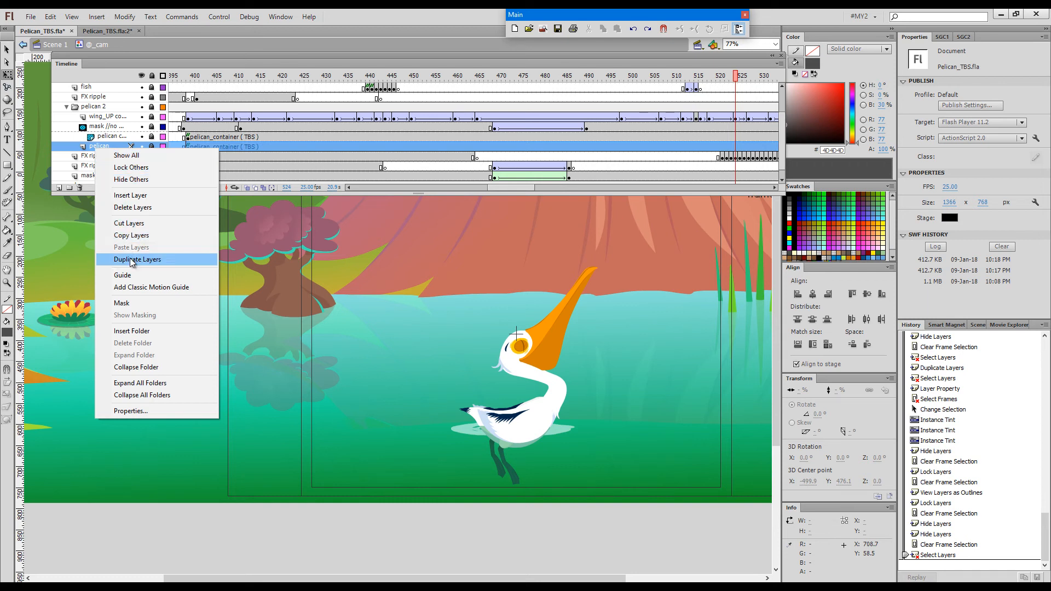
click(137, 259)
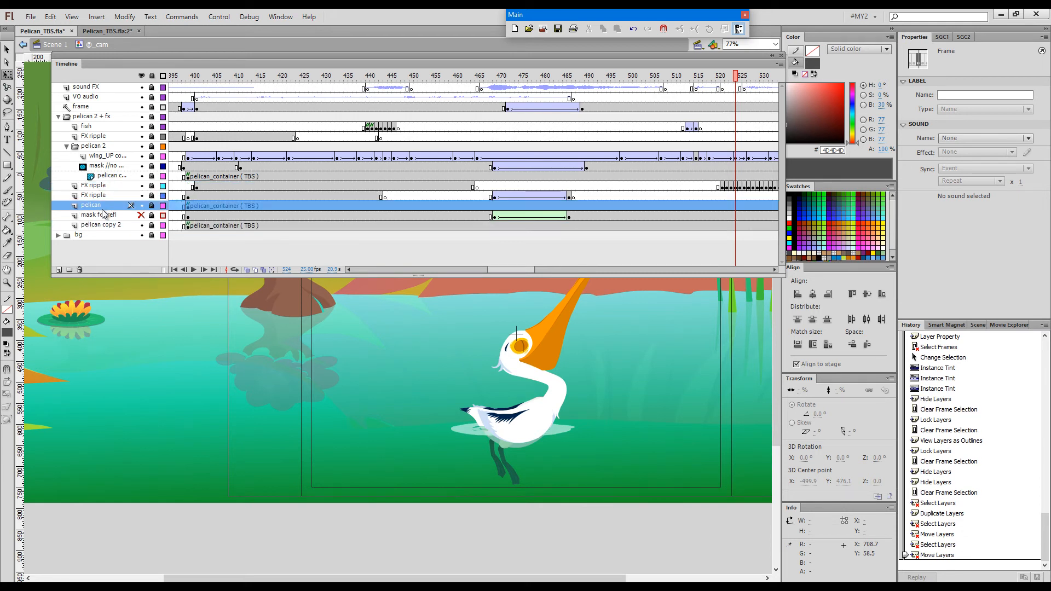
double_click(91, 205)
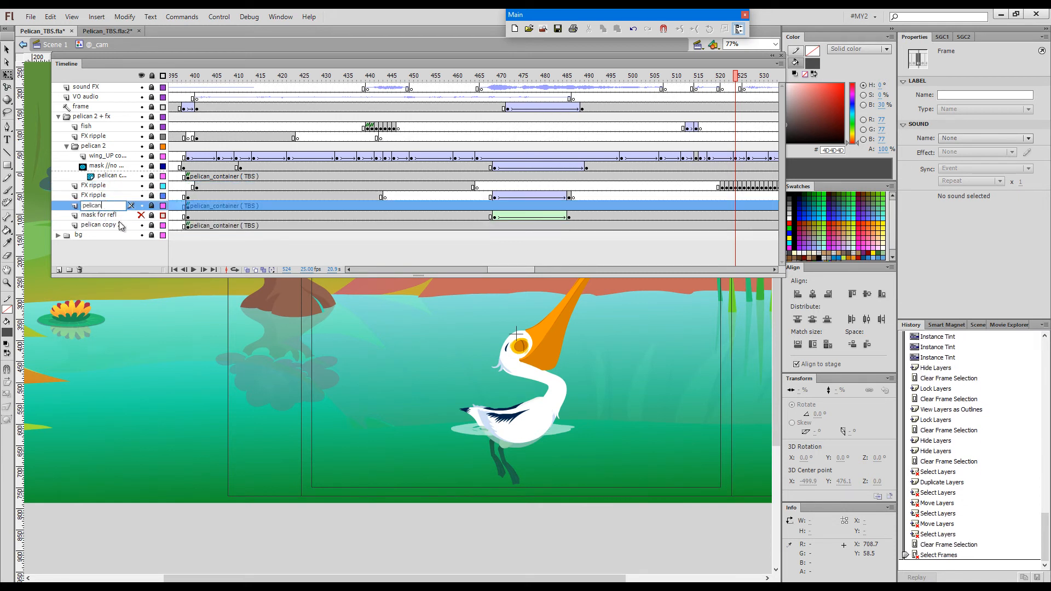
text(under...)
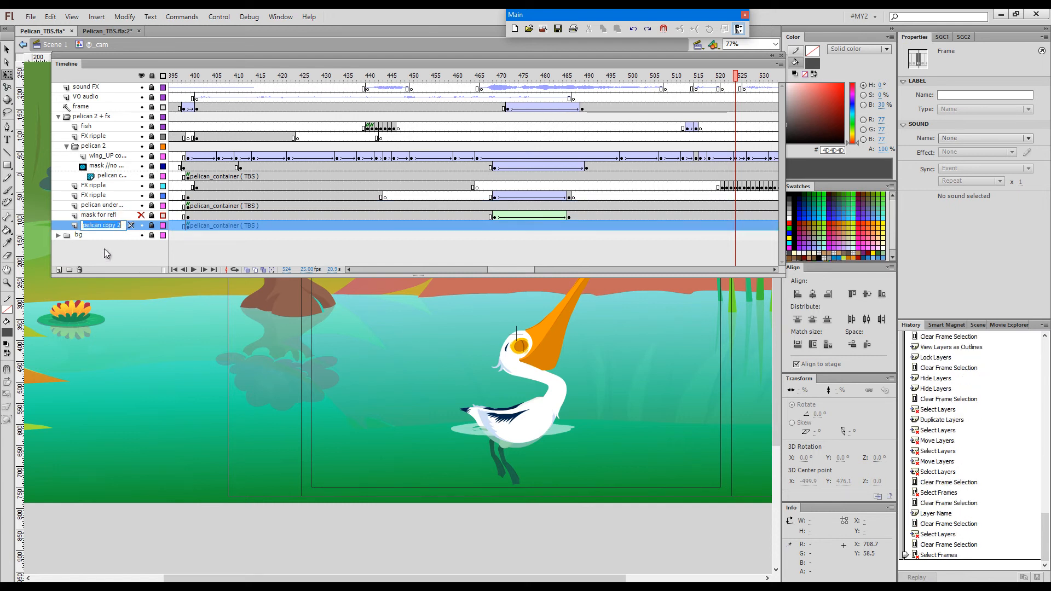
text(reflection)
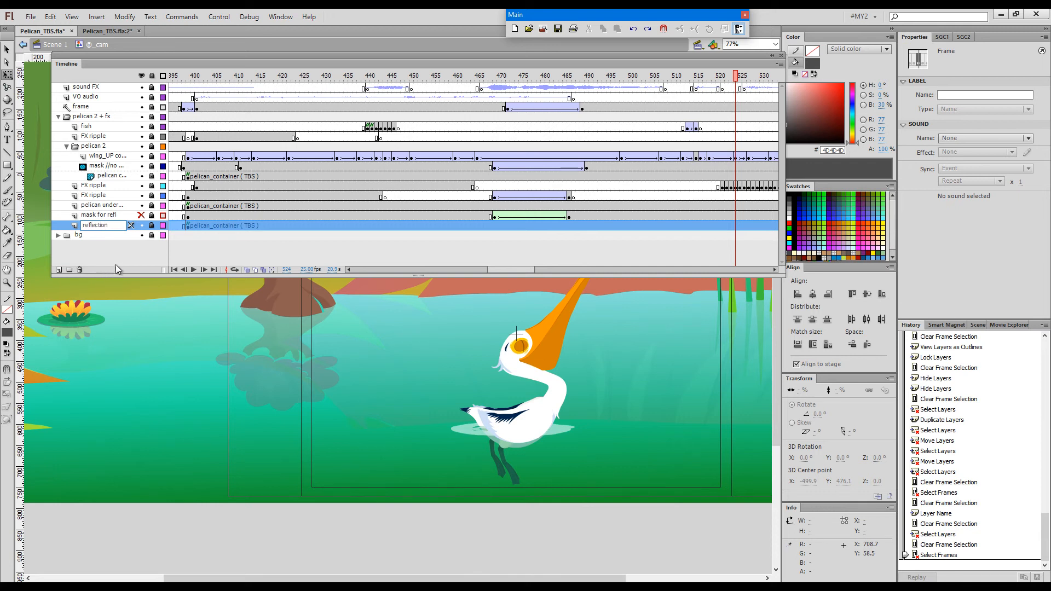
click(99, 214)
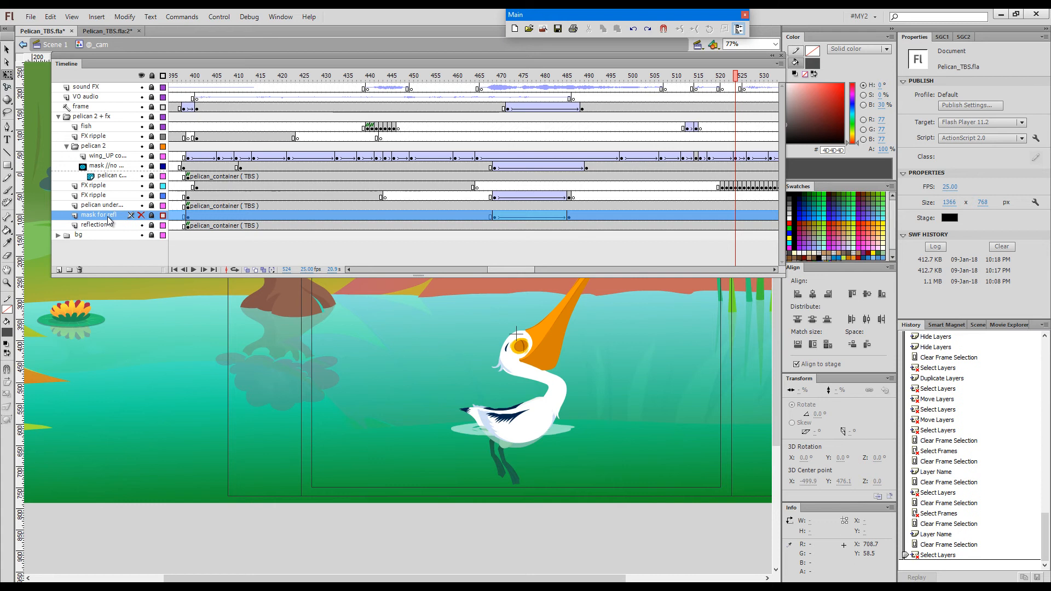
Make the mask for refl layer visible and convert it into a mask layer.
click(141, 215)
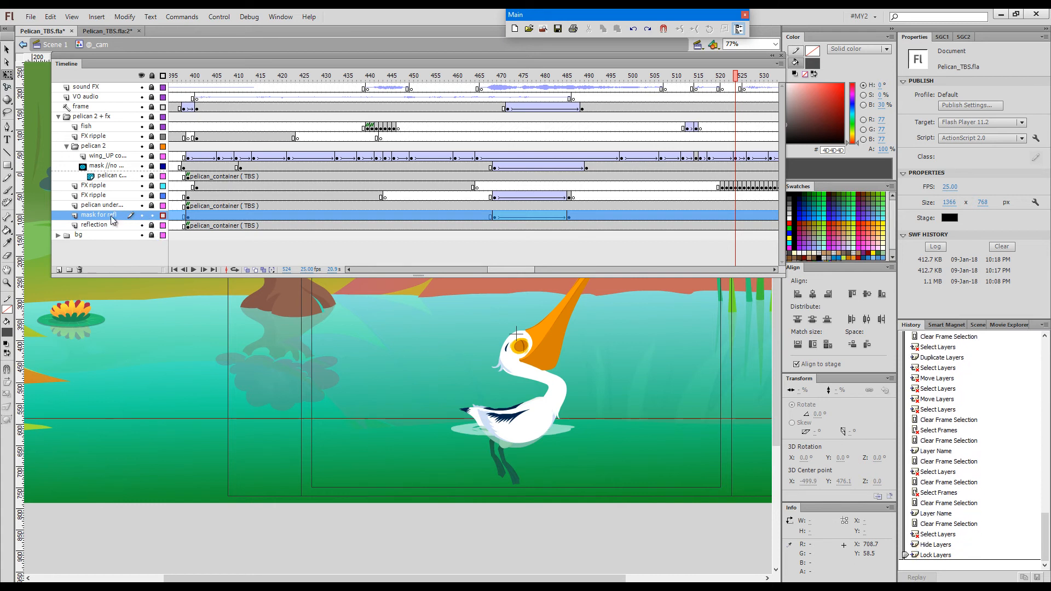
right_click(99, 214)
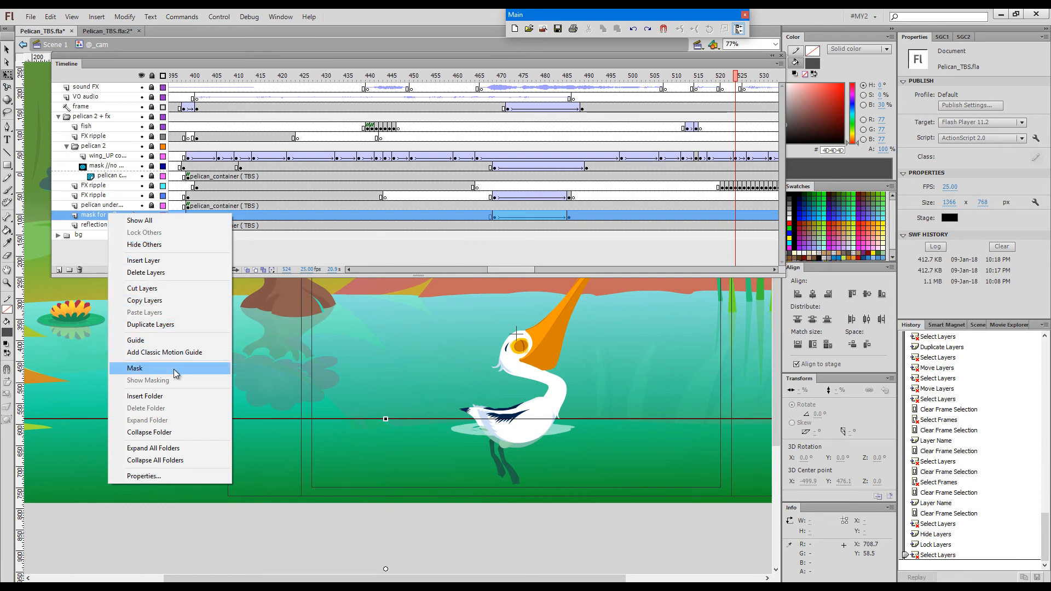
click(134, 368)
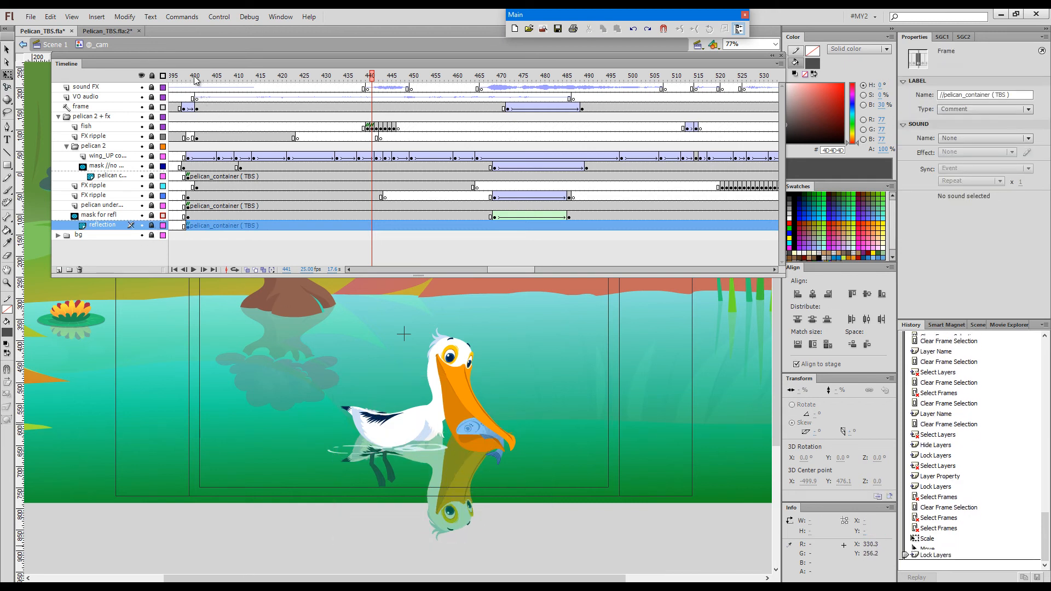
Select the reflection pelican and tint it green at about 46%.
click(231, 75)
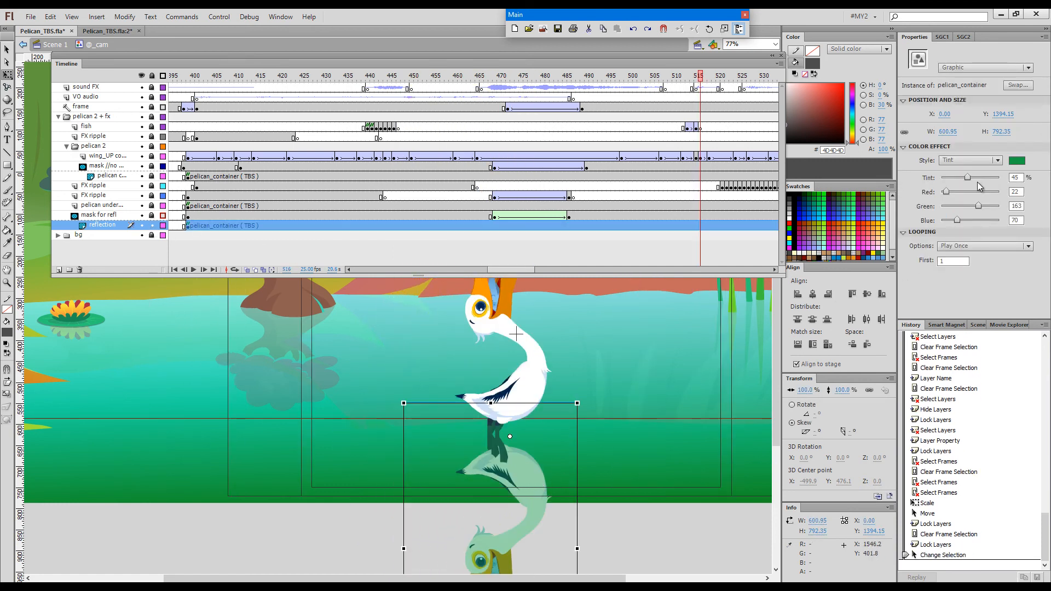
drag(969, 177, 992, 177)
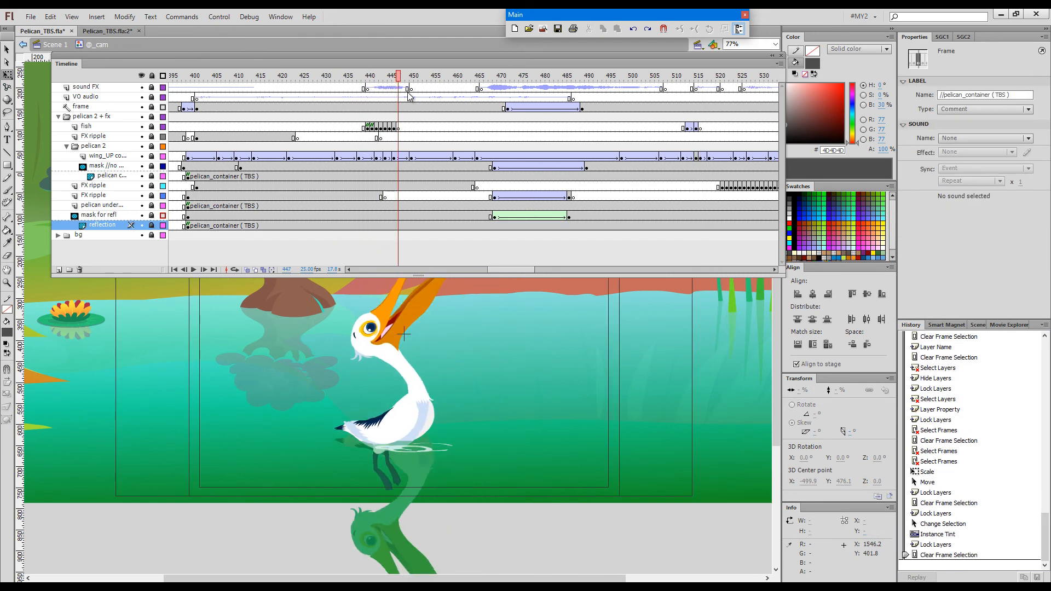
Check a later frame, deselect everything, and mute sound while the SWF preview plays.
click(586, 75)
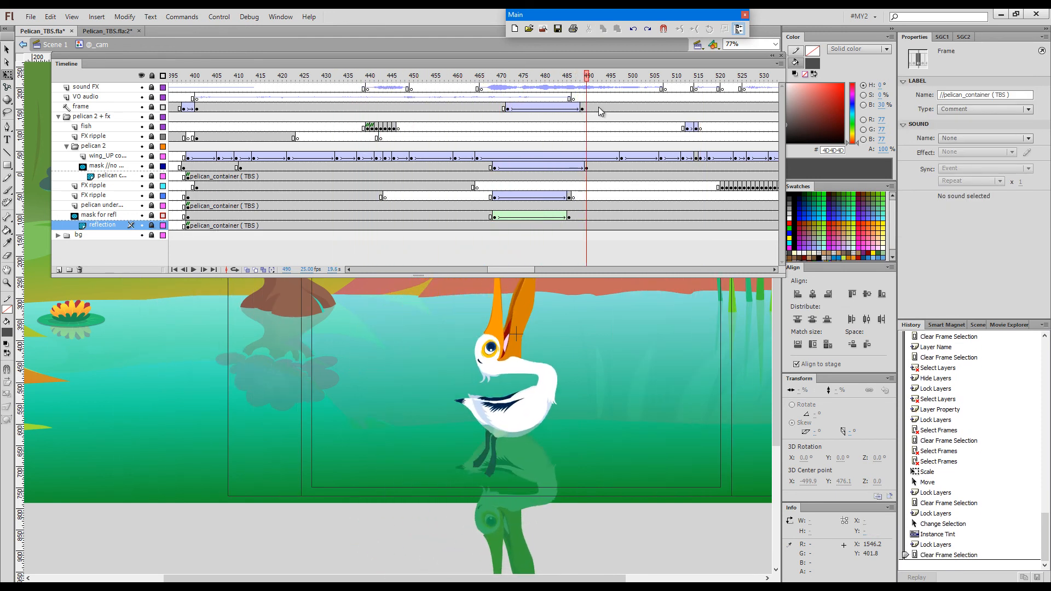
click(763, 75)
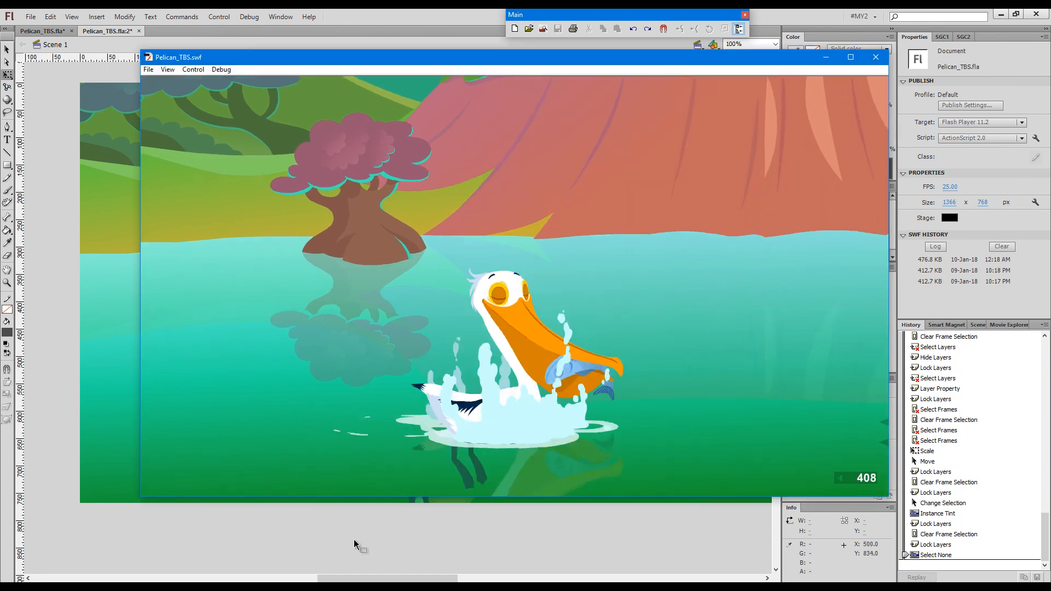
key(volumemute)
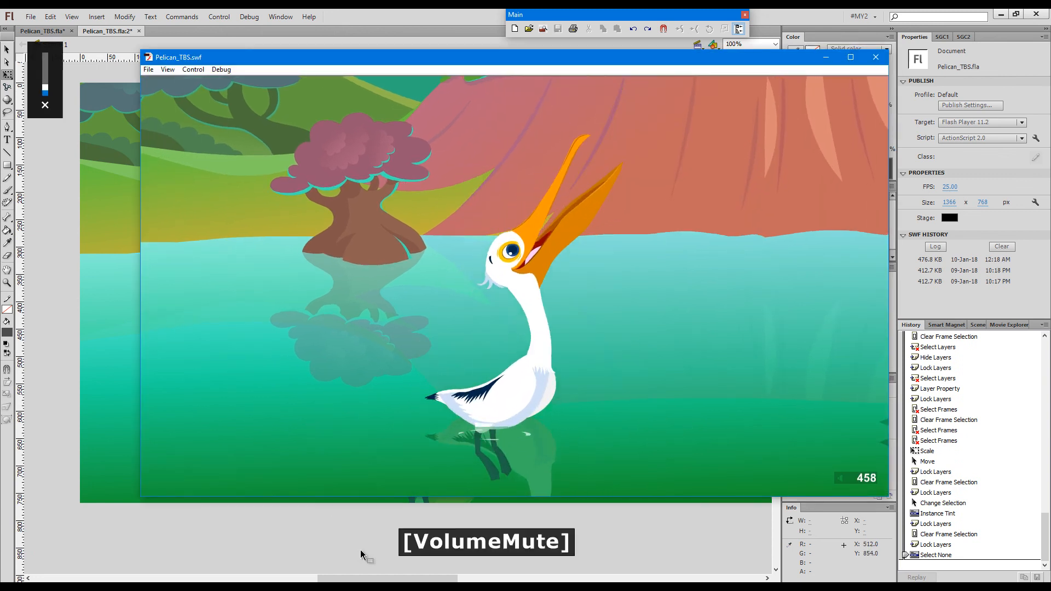